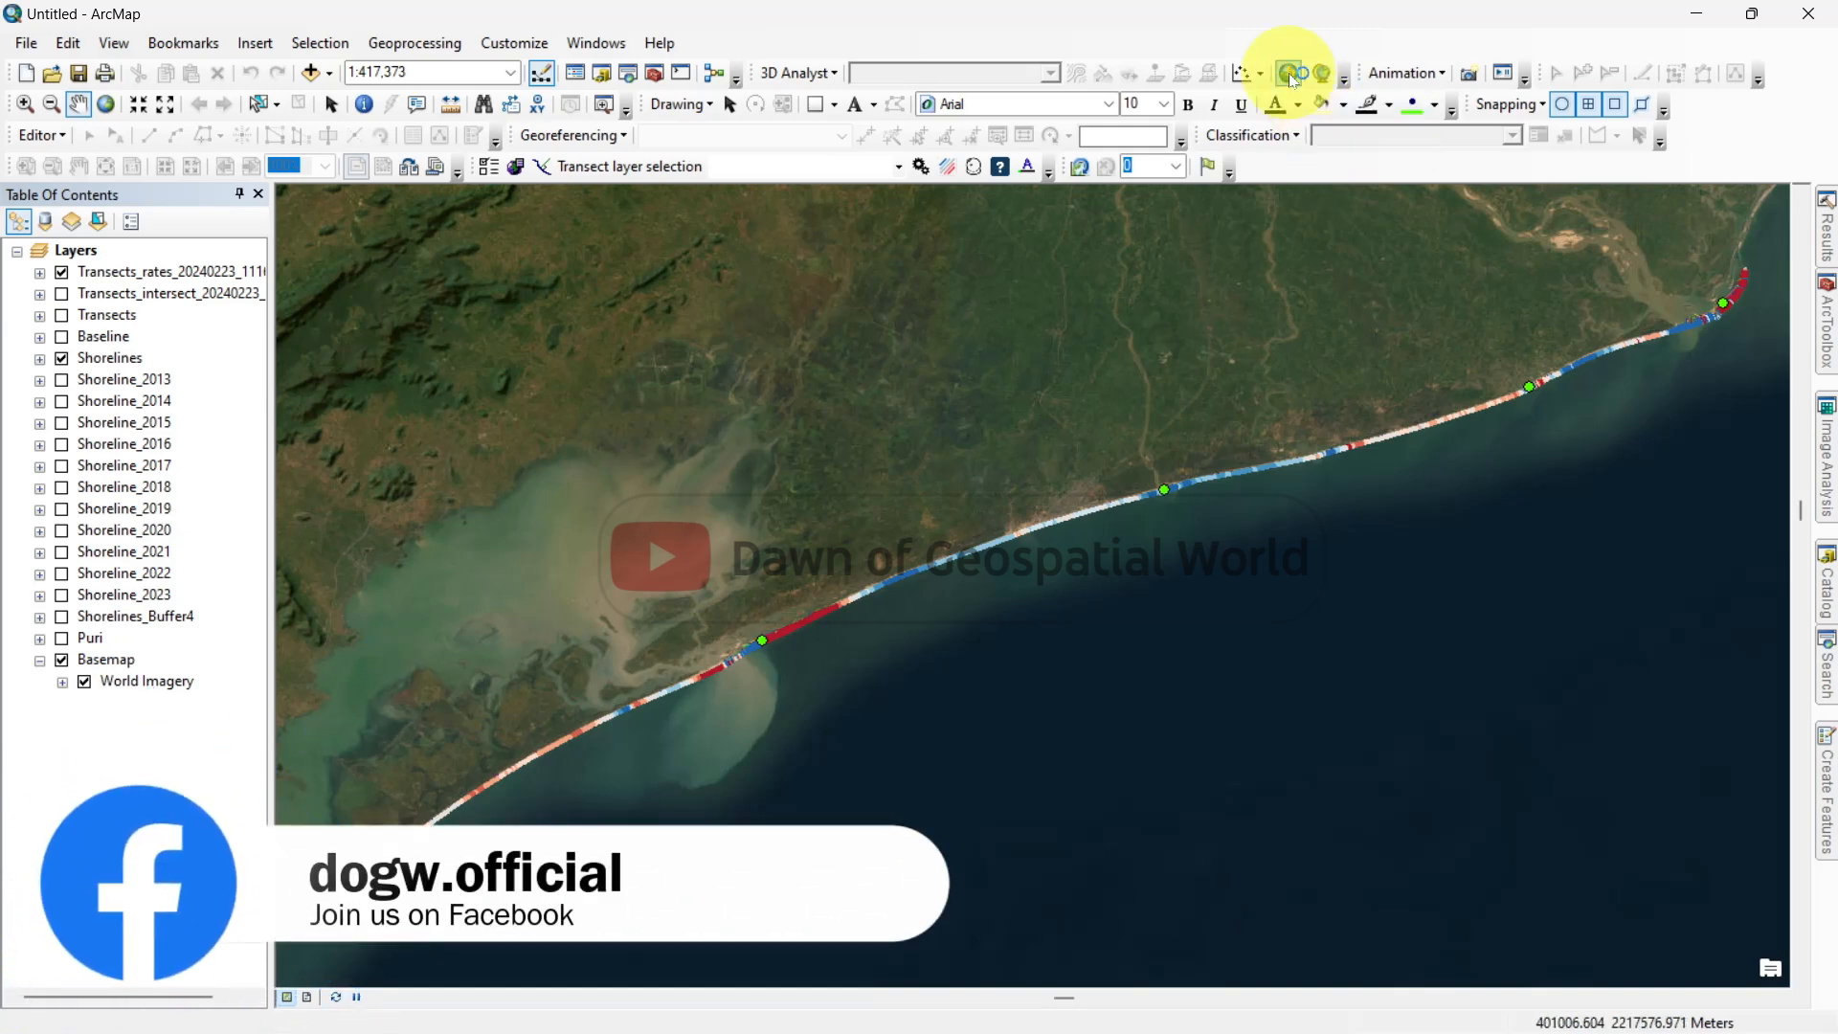
Launch ArcScene from the ArcMap toolbar to get an empty 3D scene.
click(1287, 73)
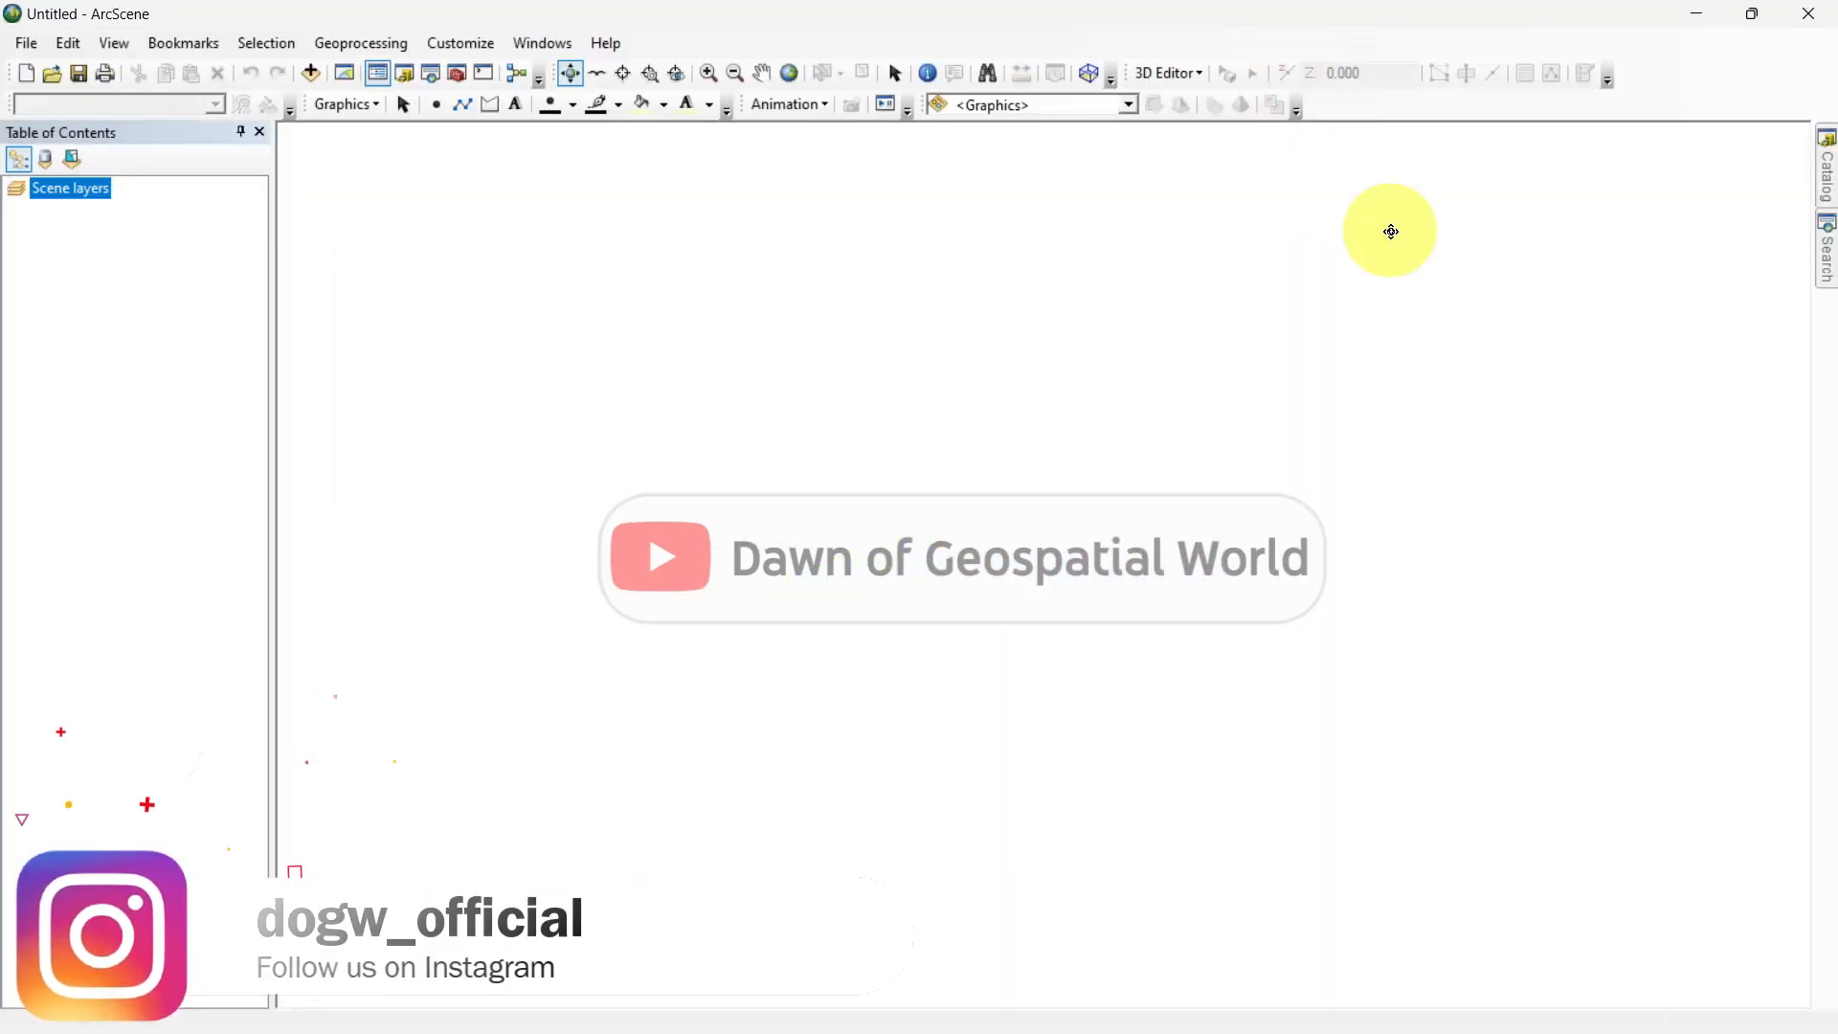
Add the Transects_rates_20240223_111648 layer and the Puri study area polygon to the scene.
click(1824, 181)
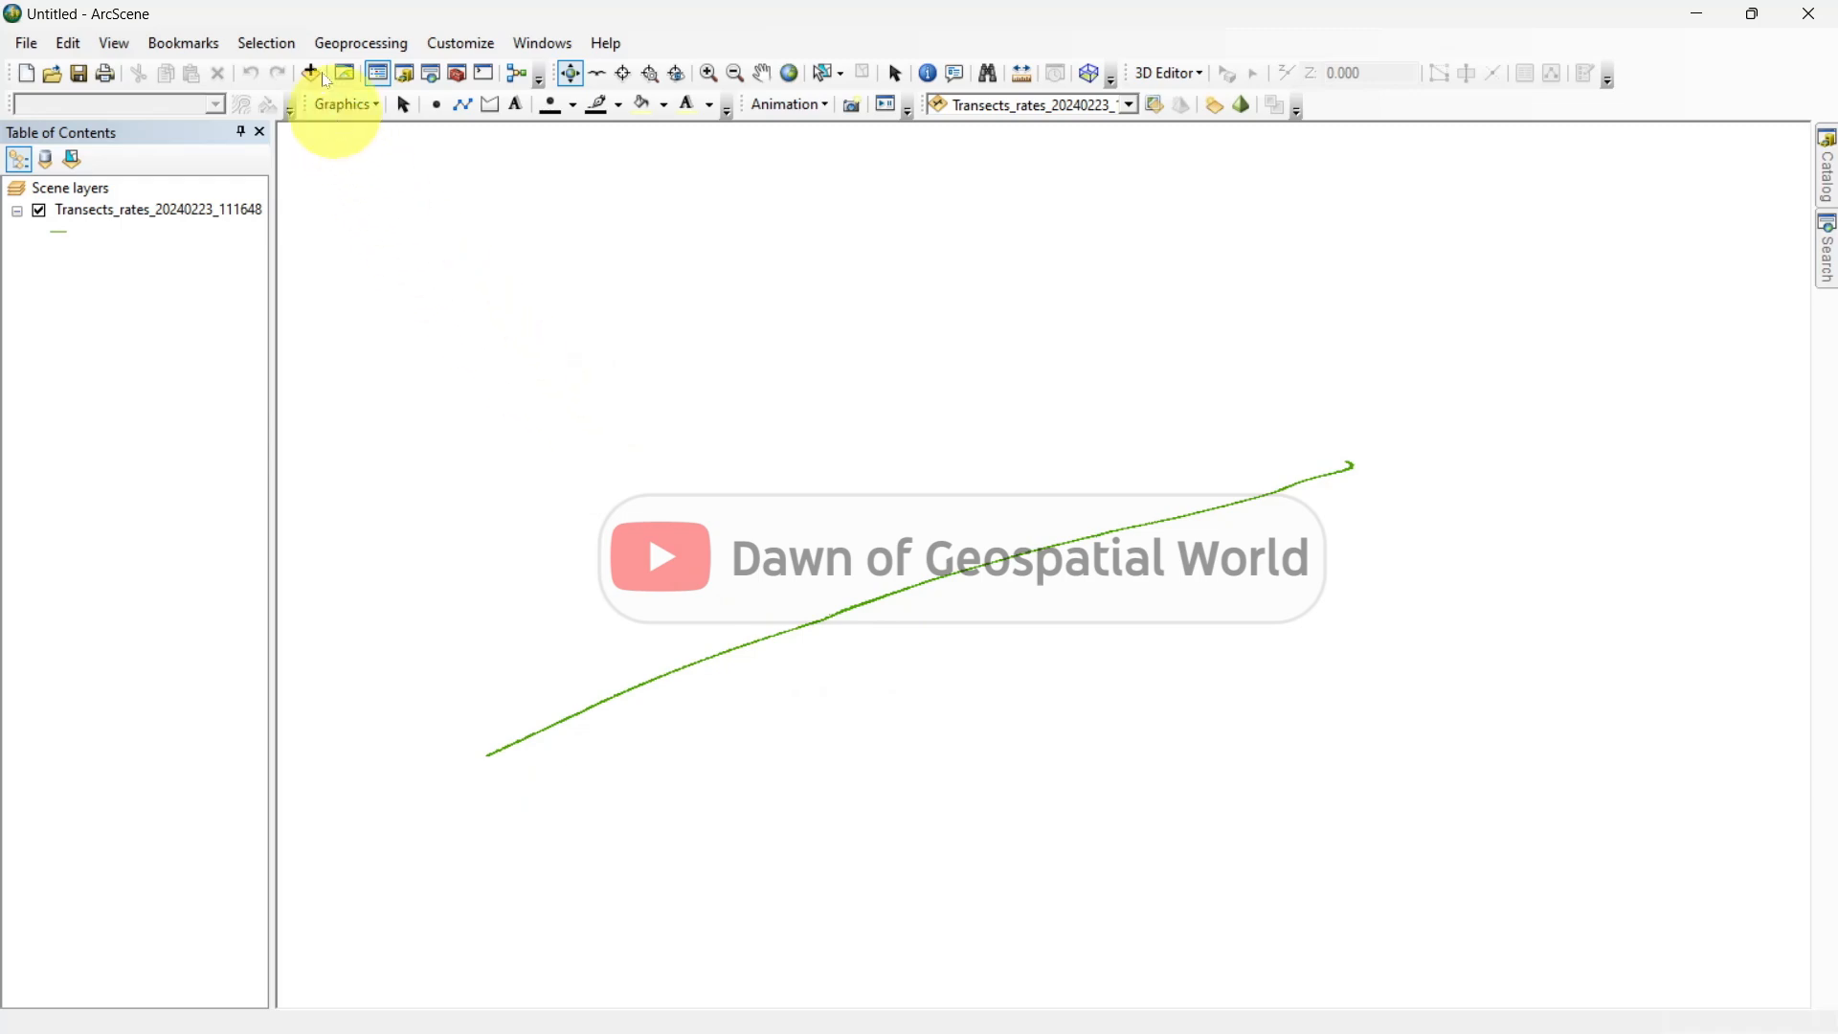
click(310, 72)
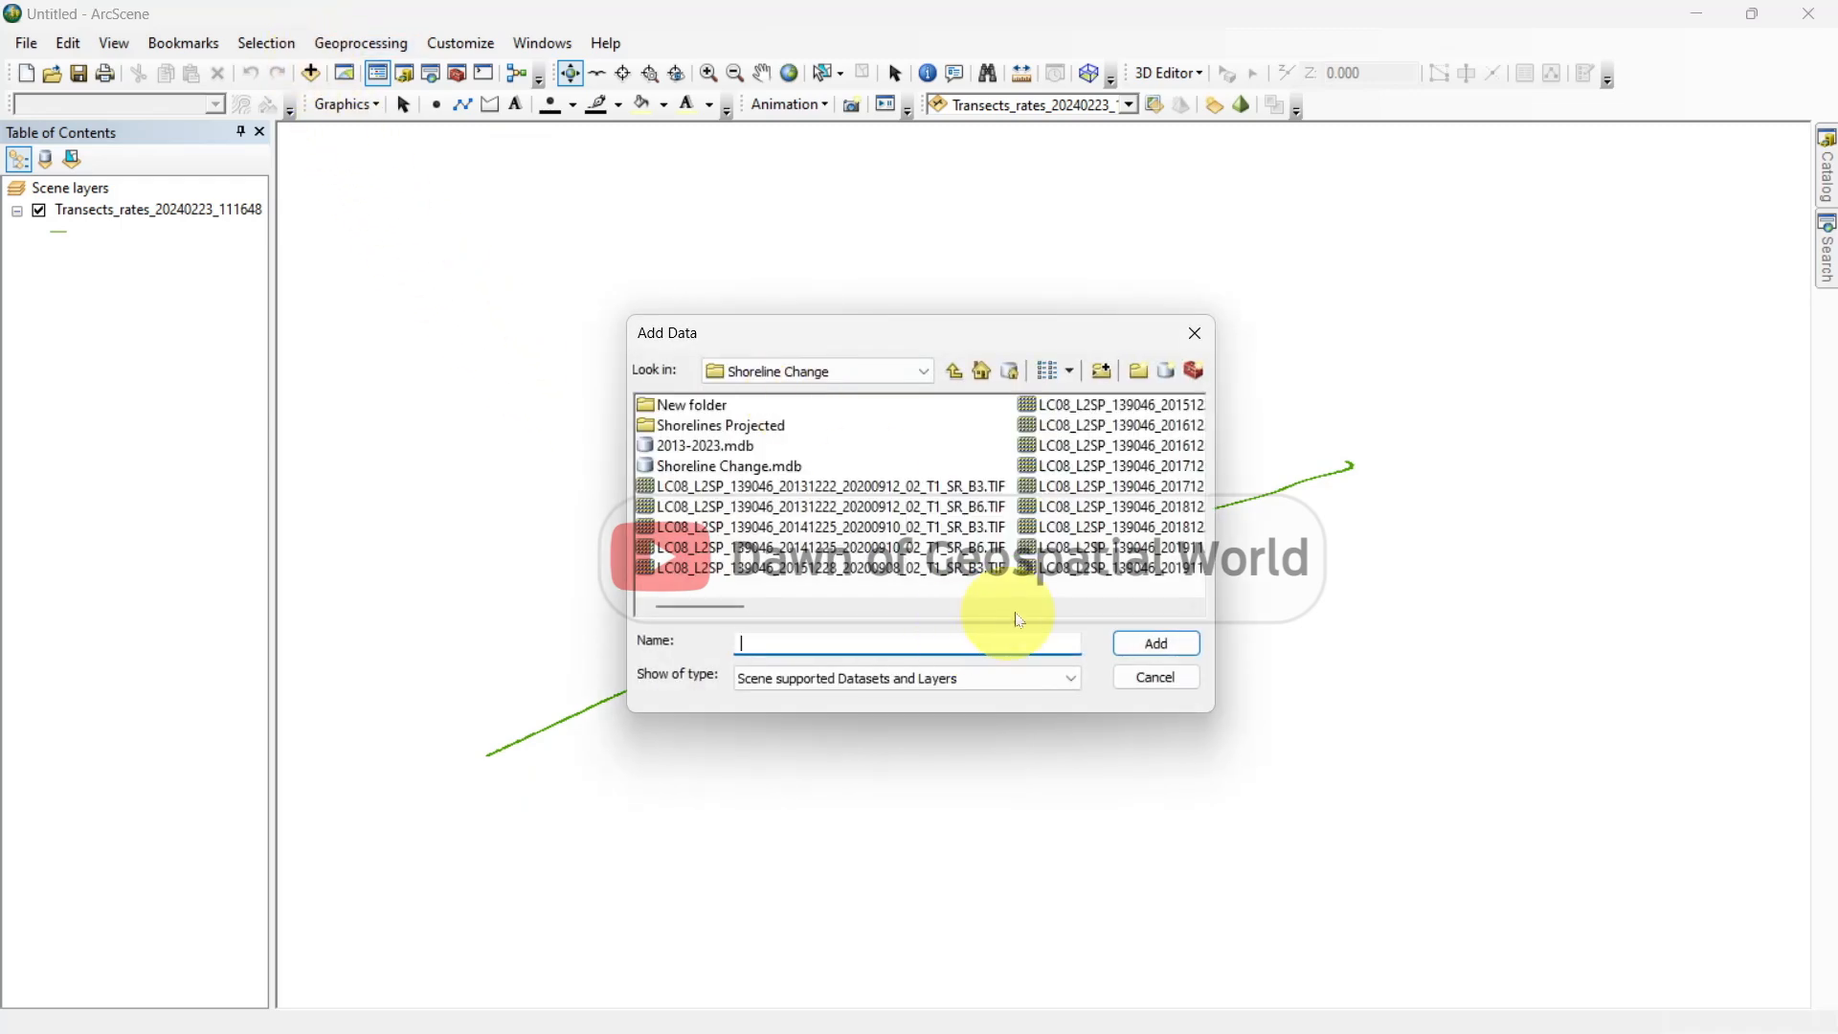
click(1154, 643)
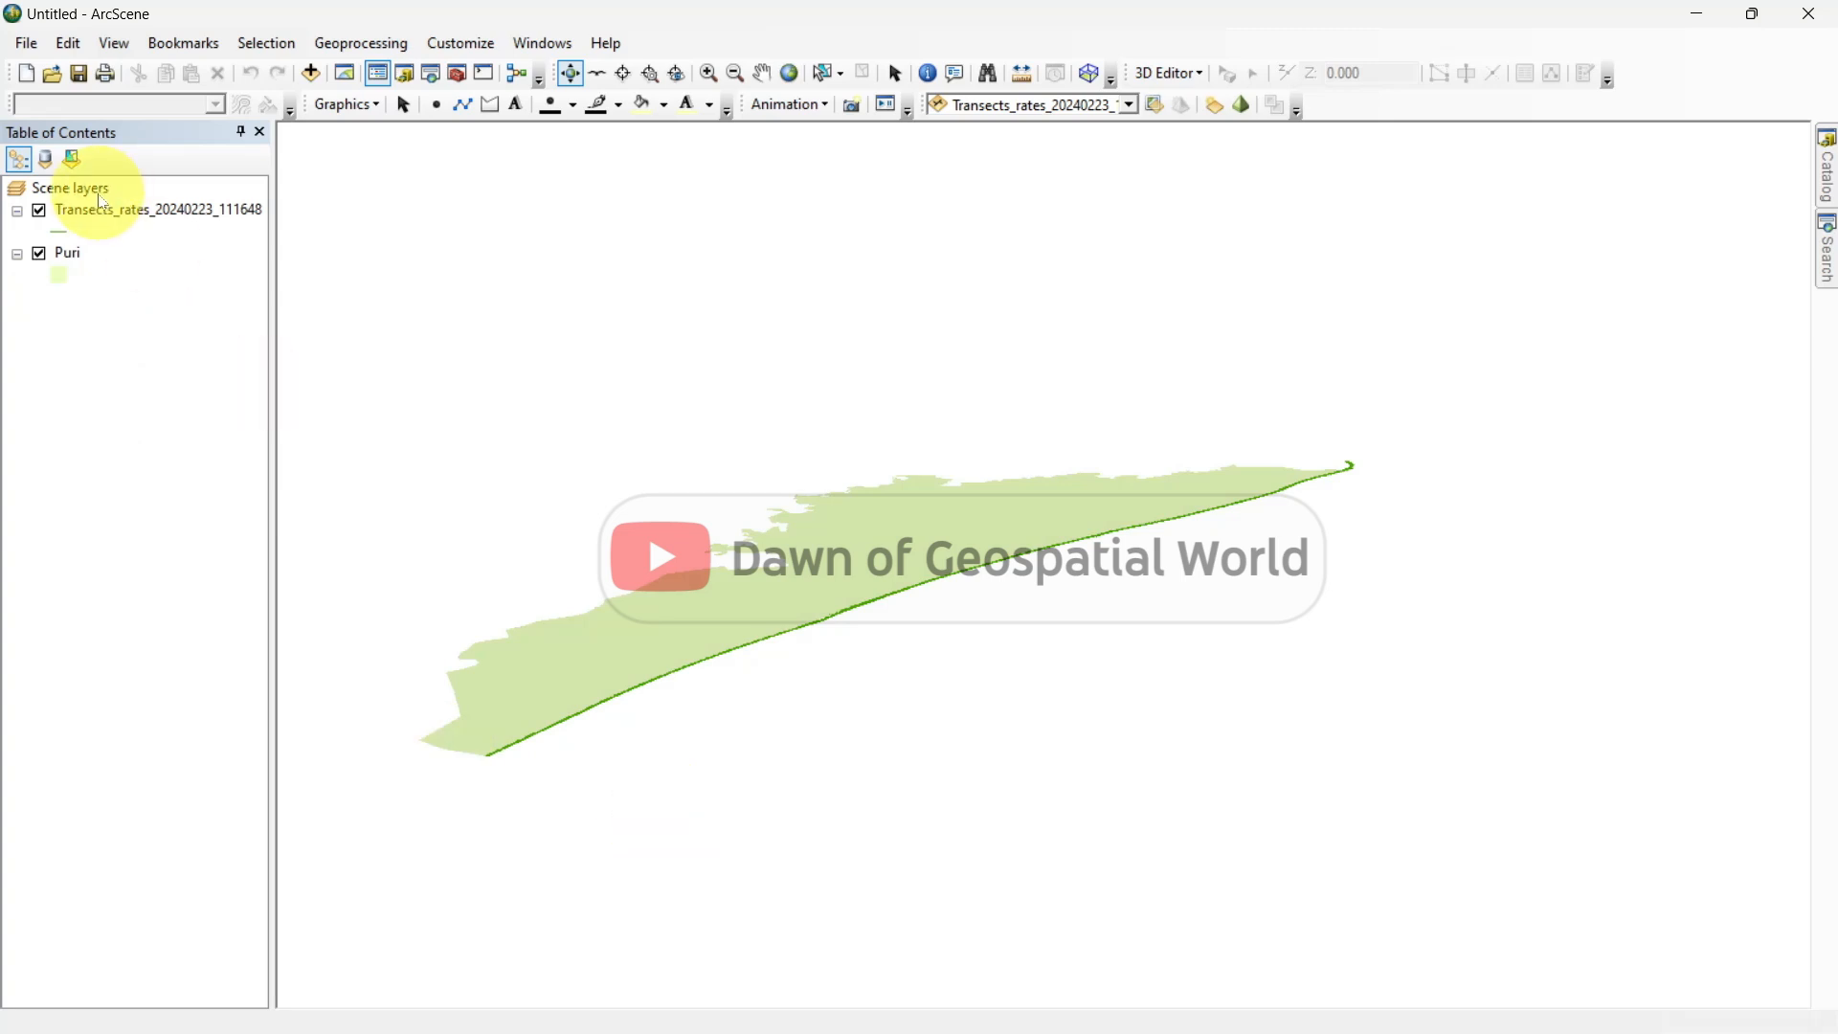
In Scene Properties, calculate vertical exaggeration 1628.11 from extent and confirm WGS 1984 UTM Zone 45N.
right_click(69, 187)
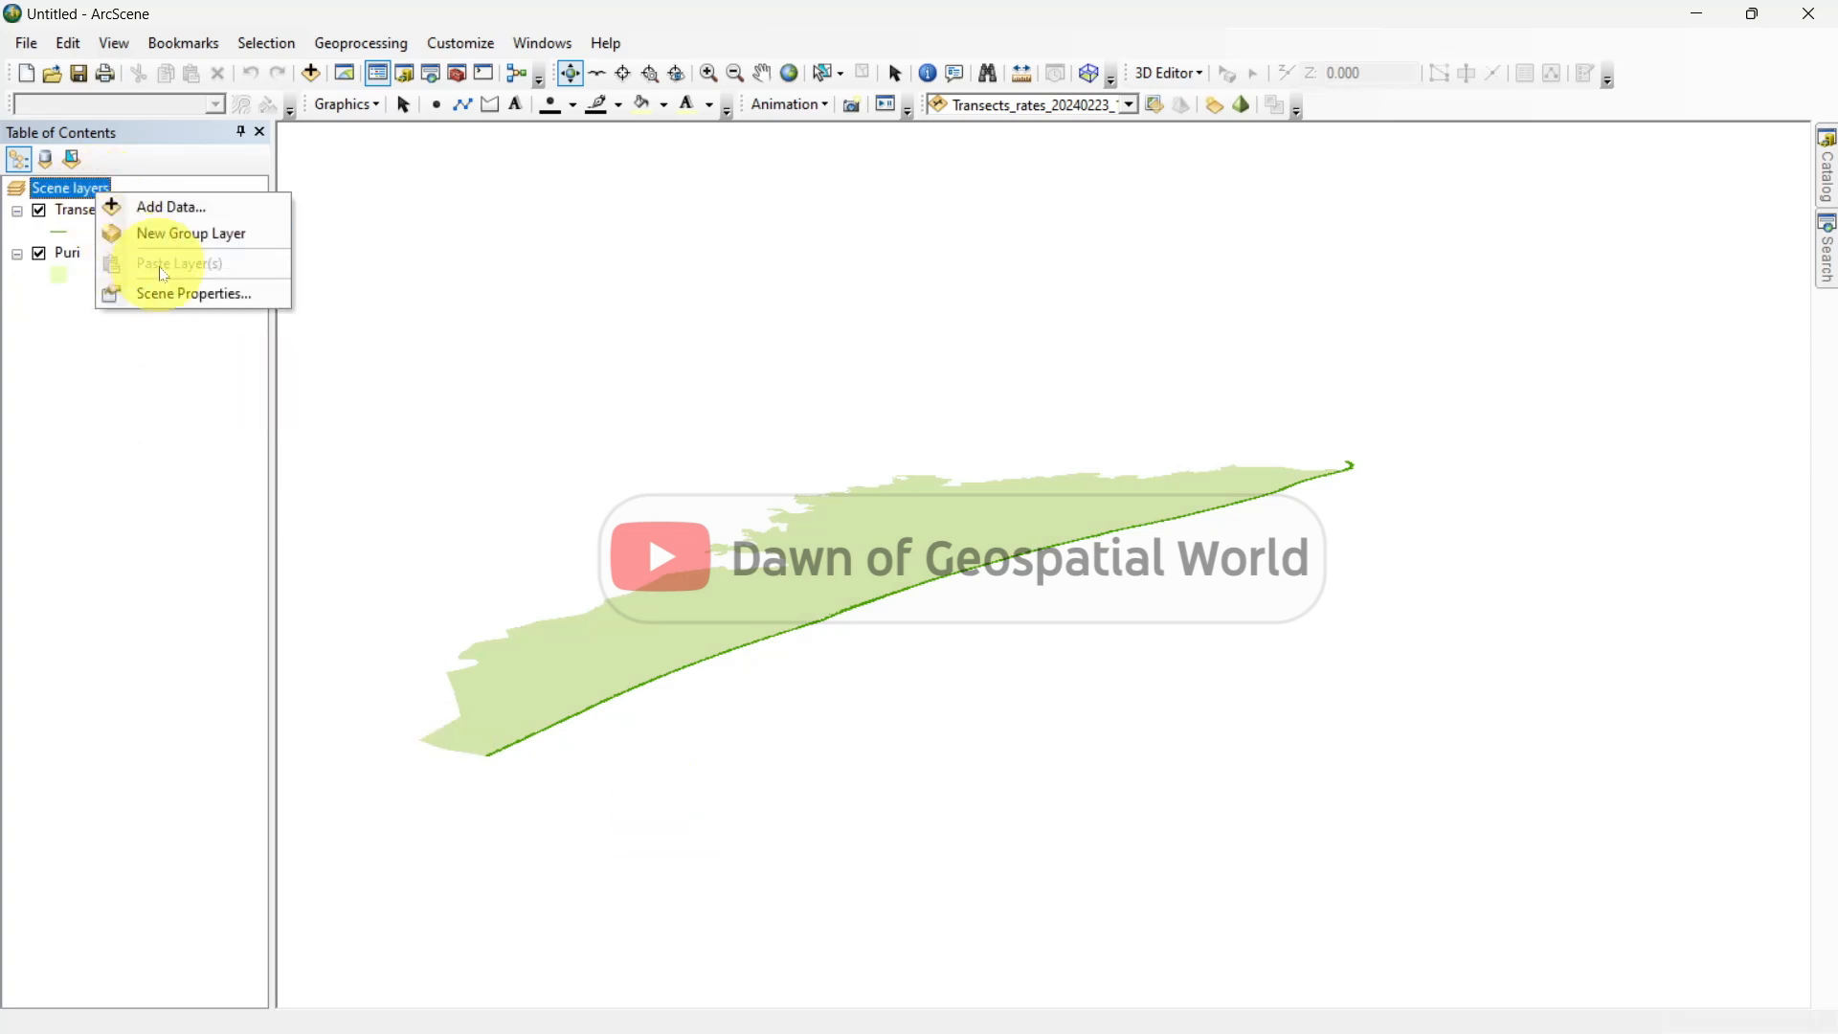
click(194, 293)
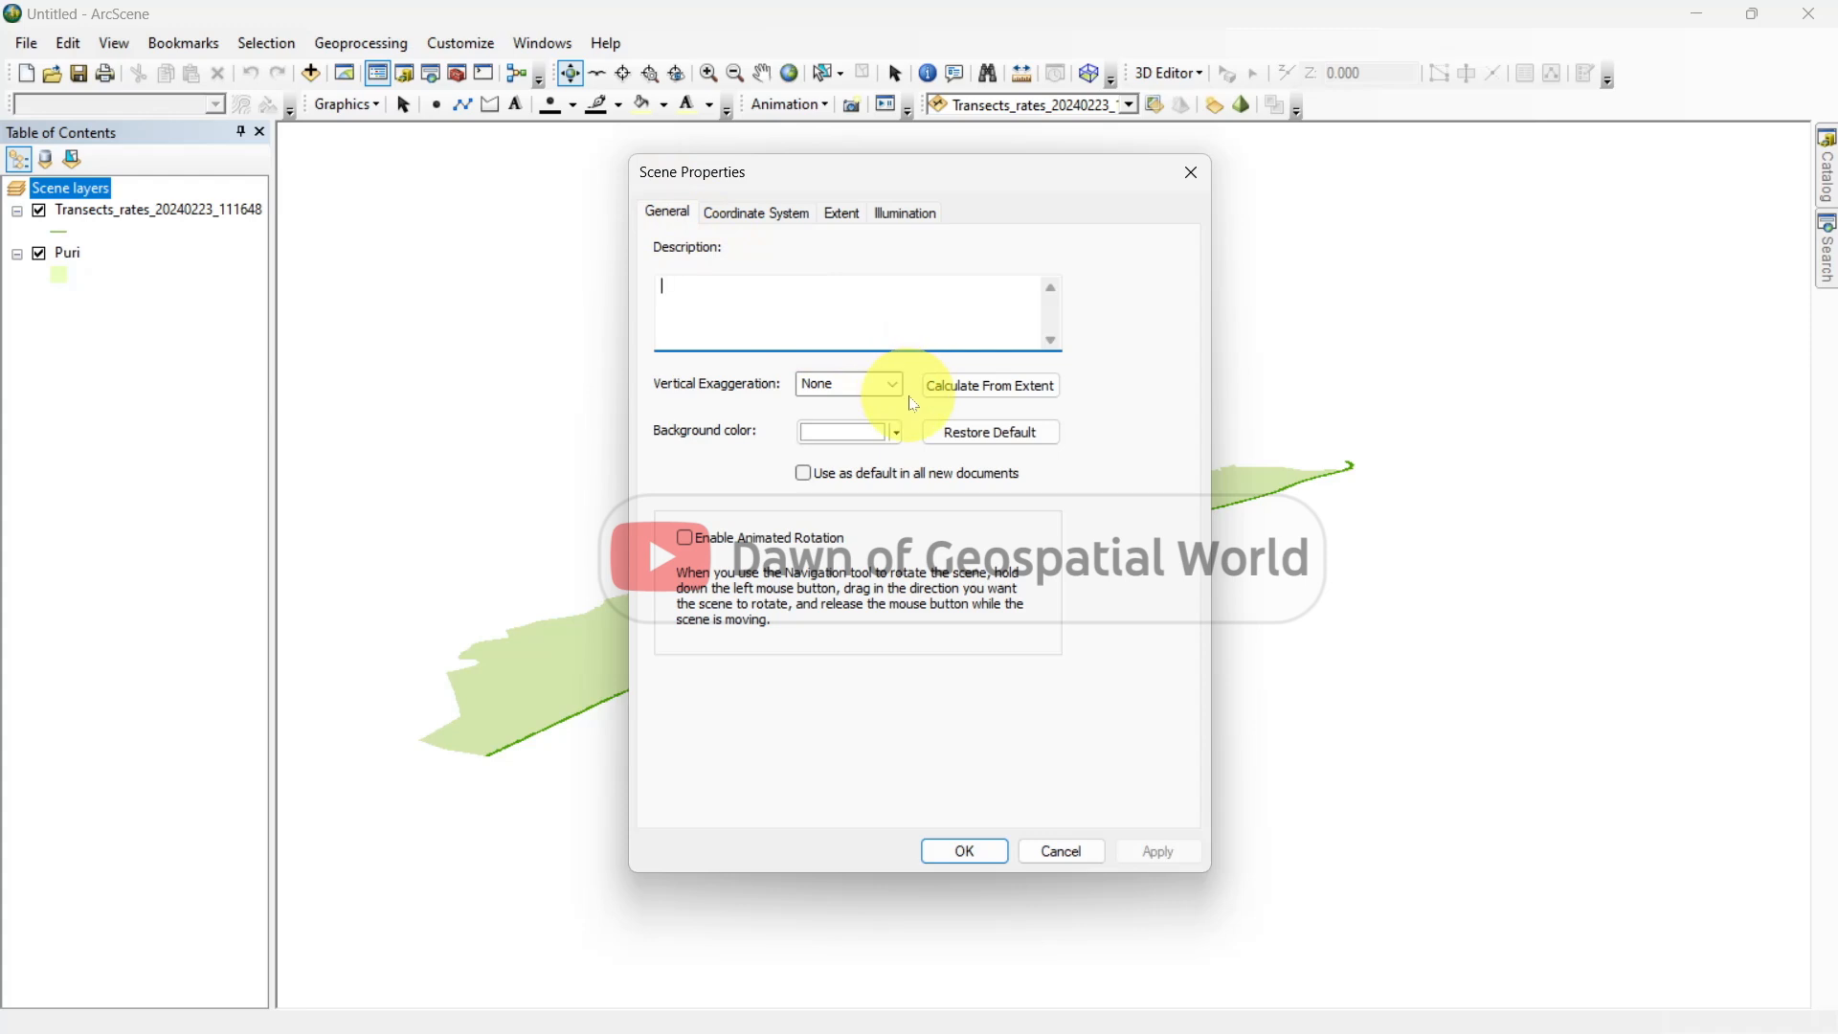
click(989, 386)
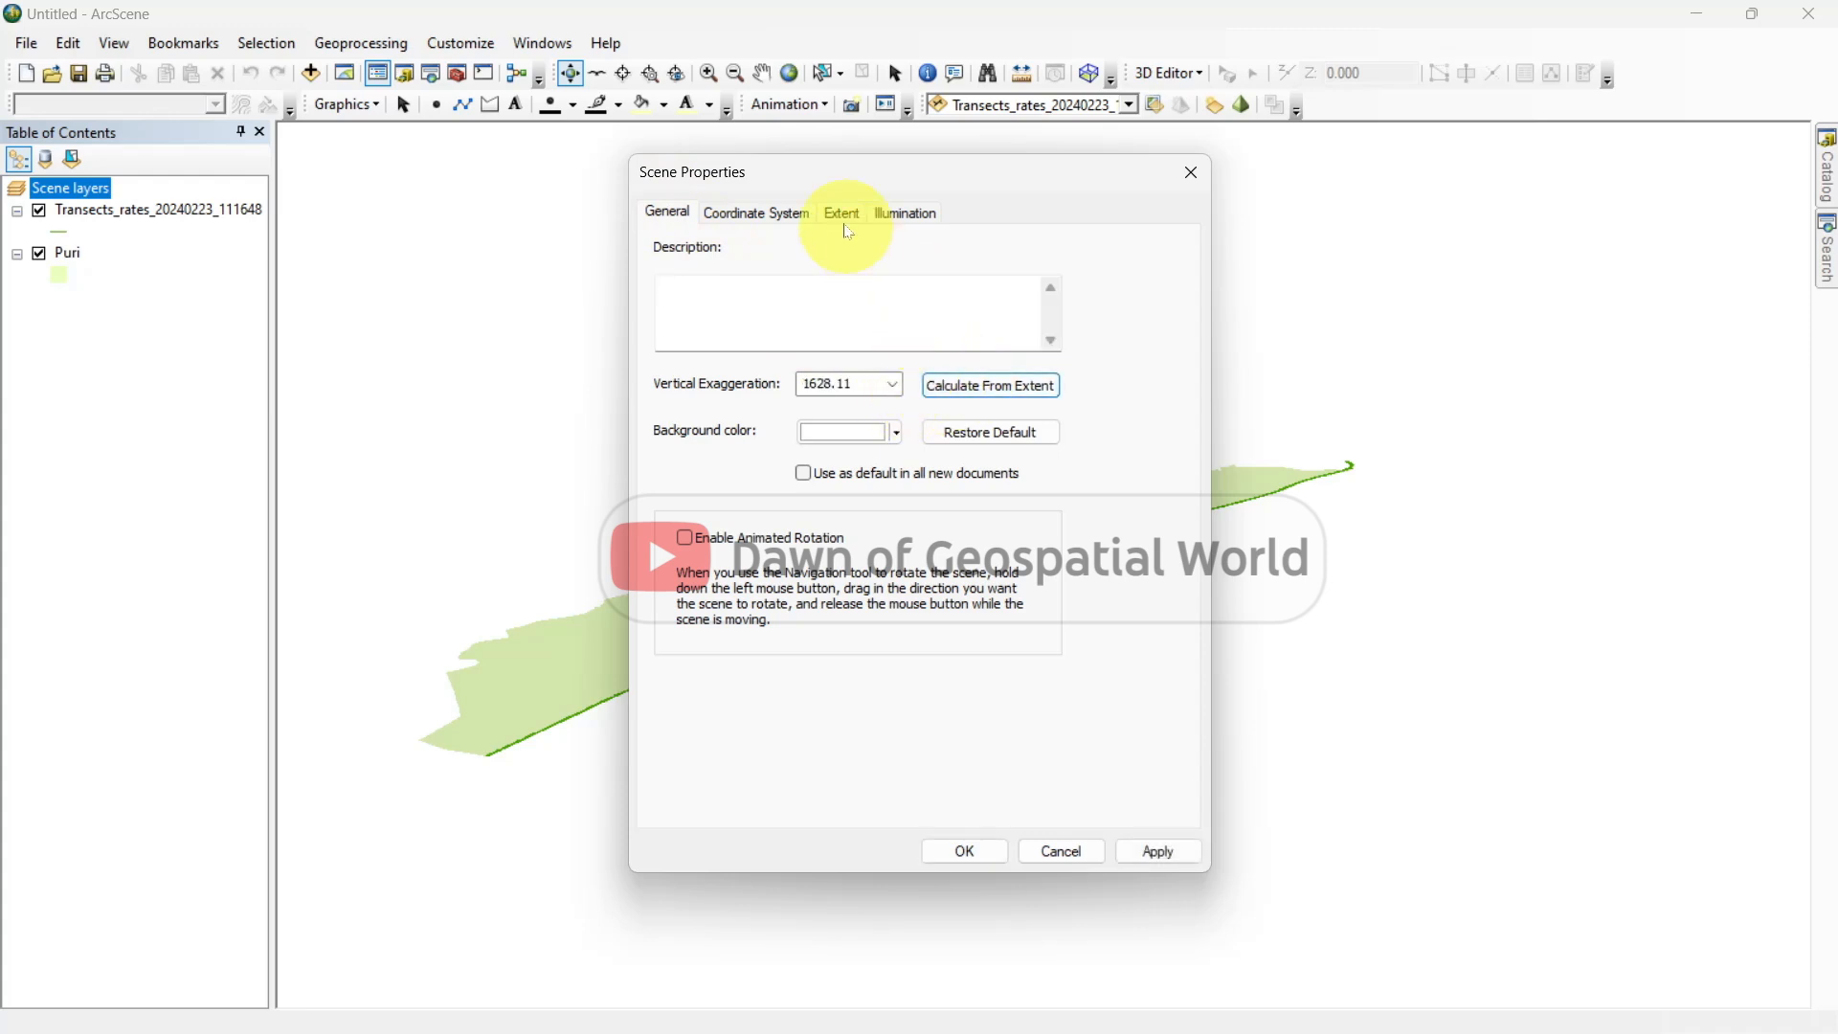
click(756, 212)
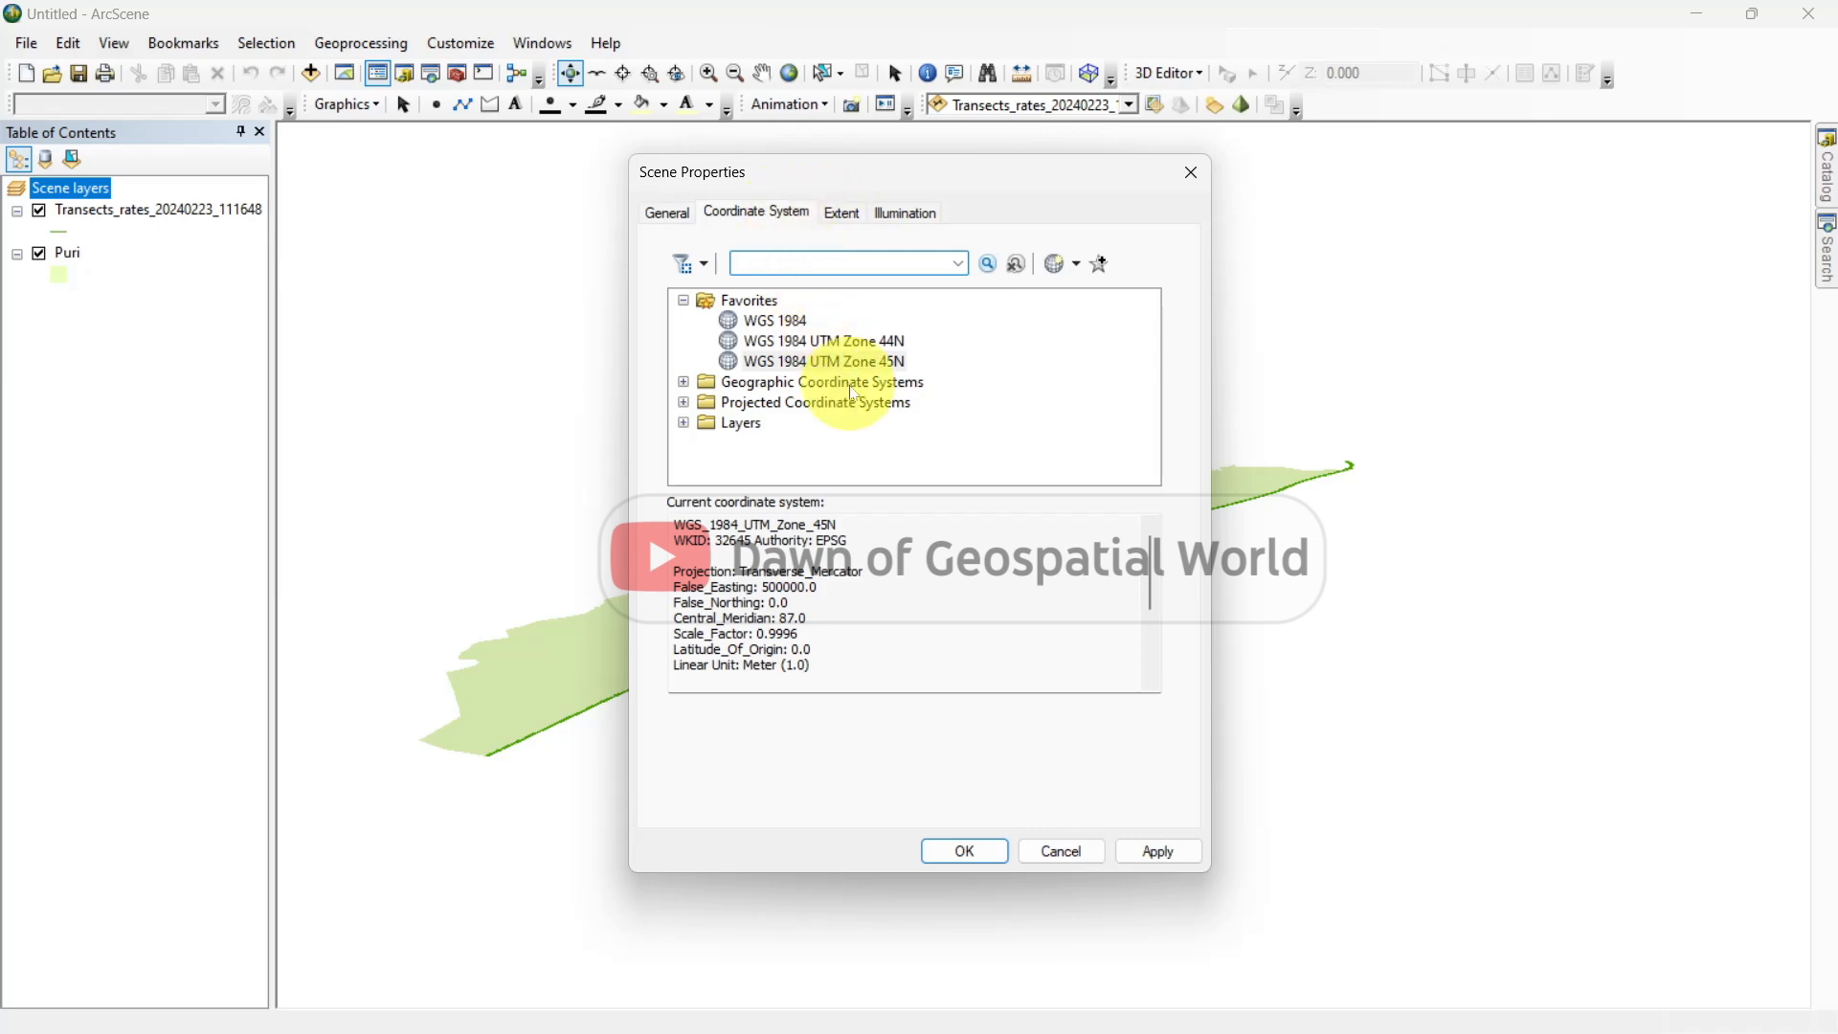
click(823, 361)
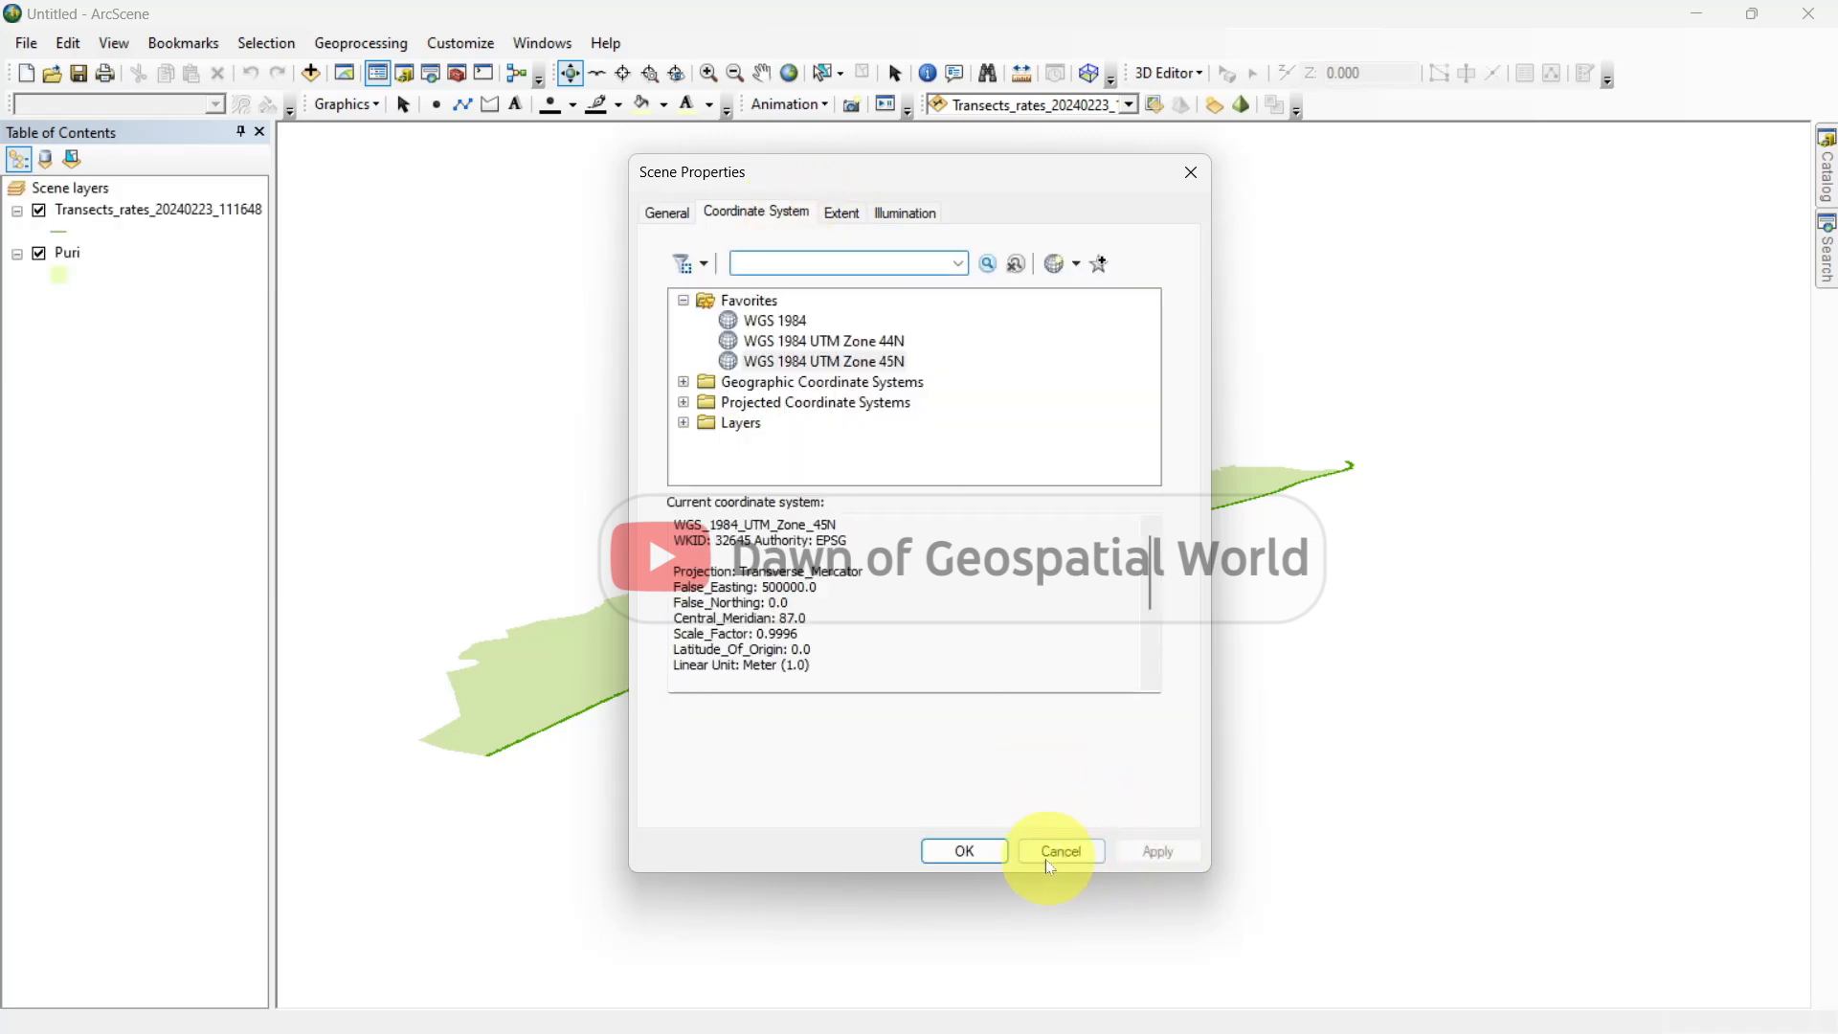
click(1059, 852)
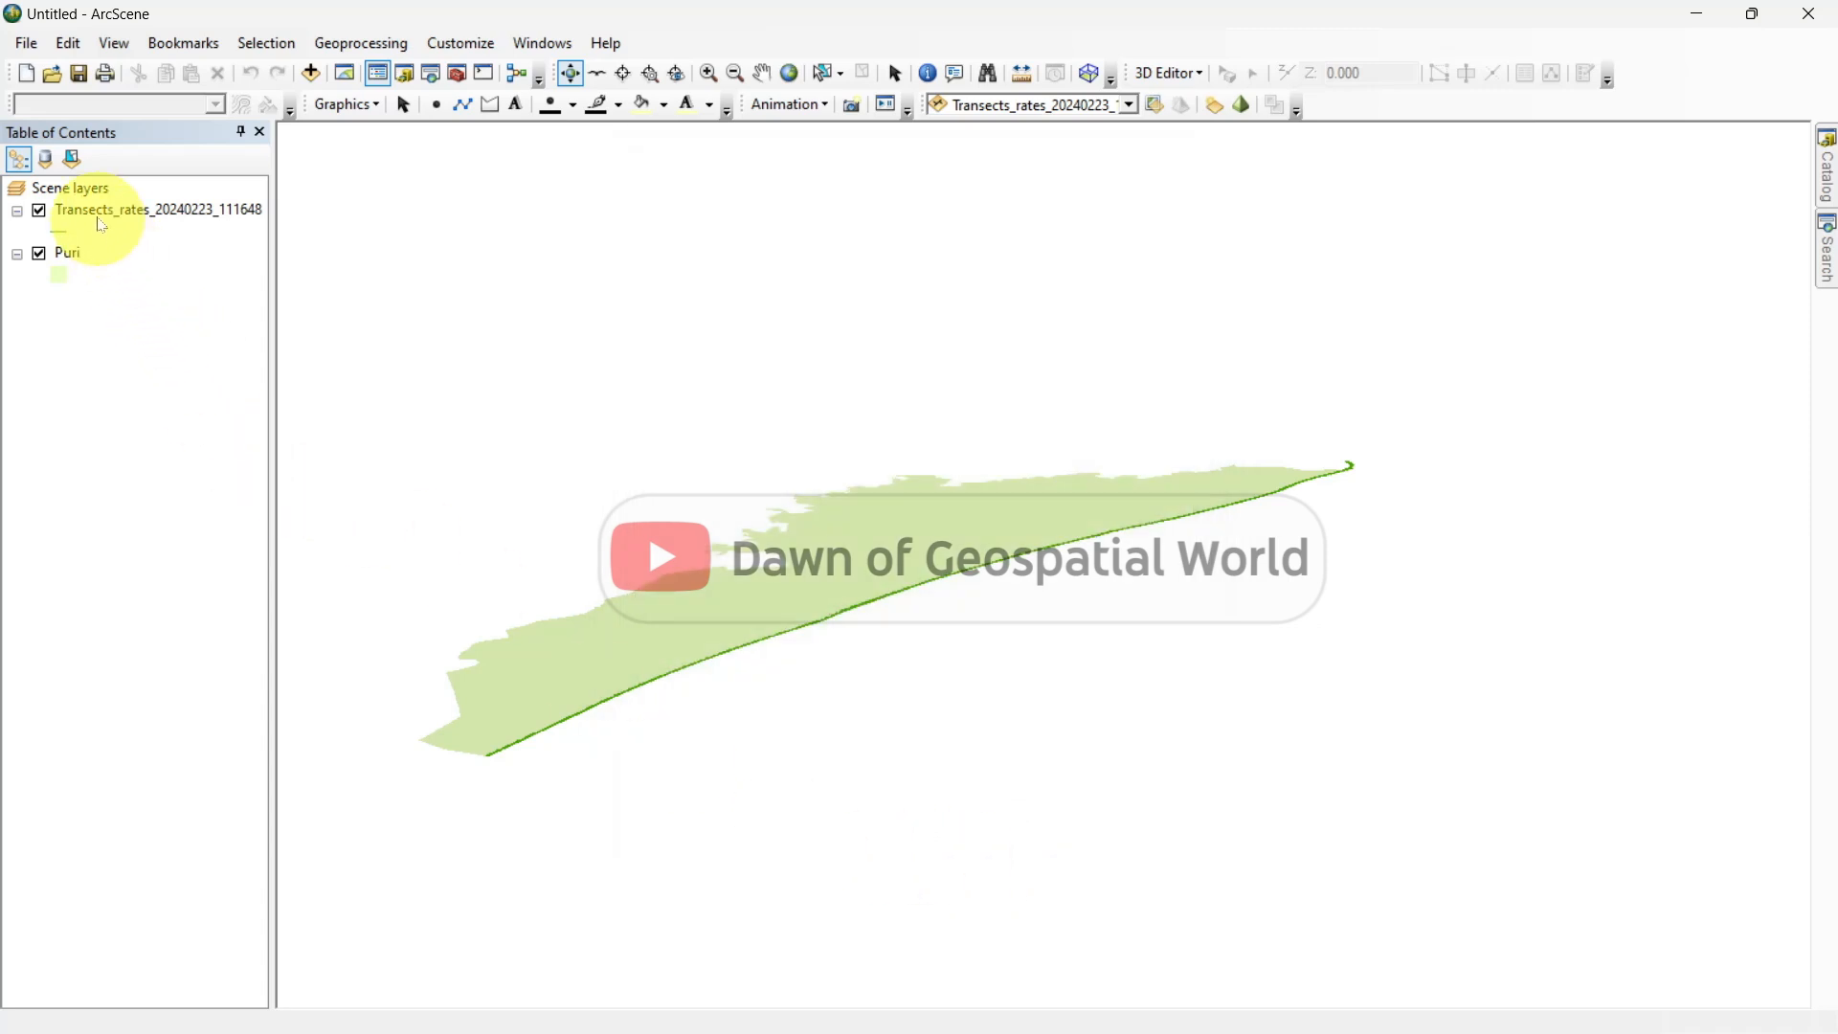
Symbolize transects by WLR in five manual classes, Extreme Erosional through Extreme Depositional Coast.
right_click(156, 209)
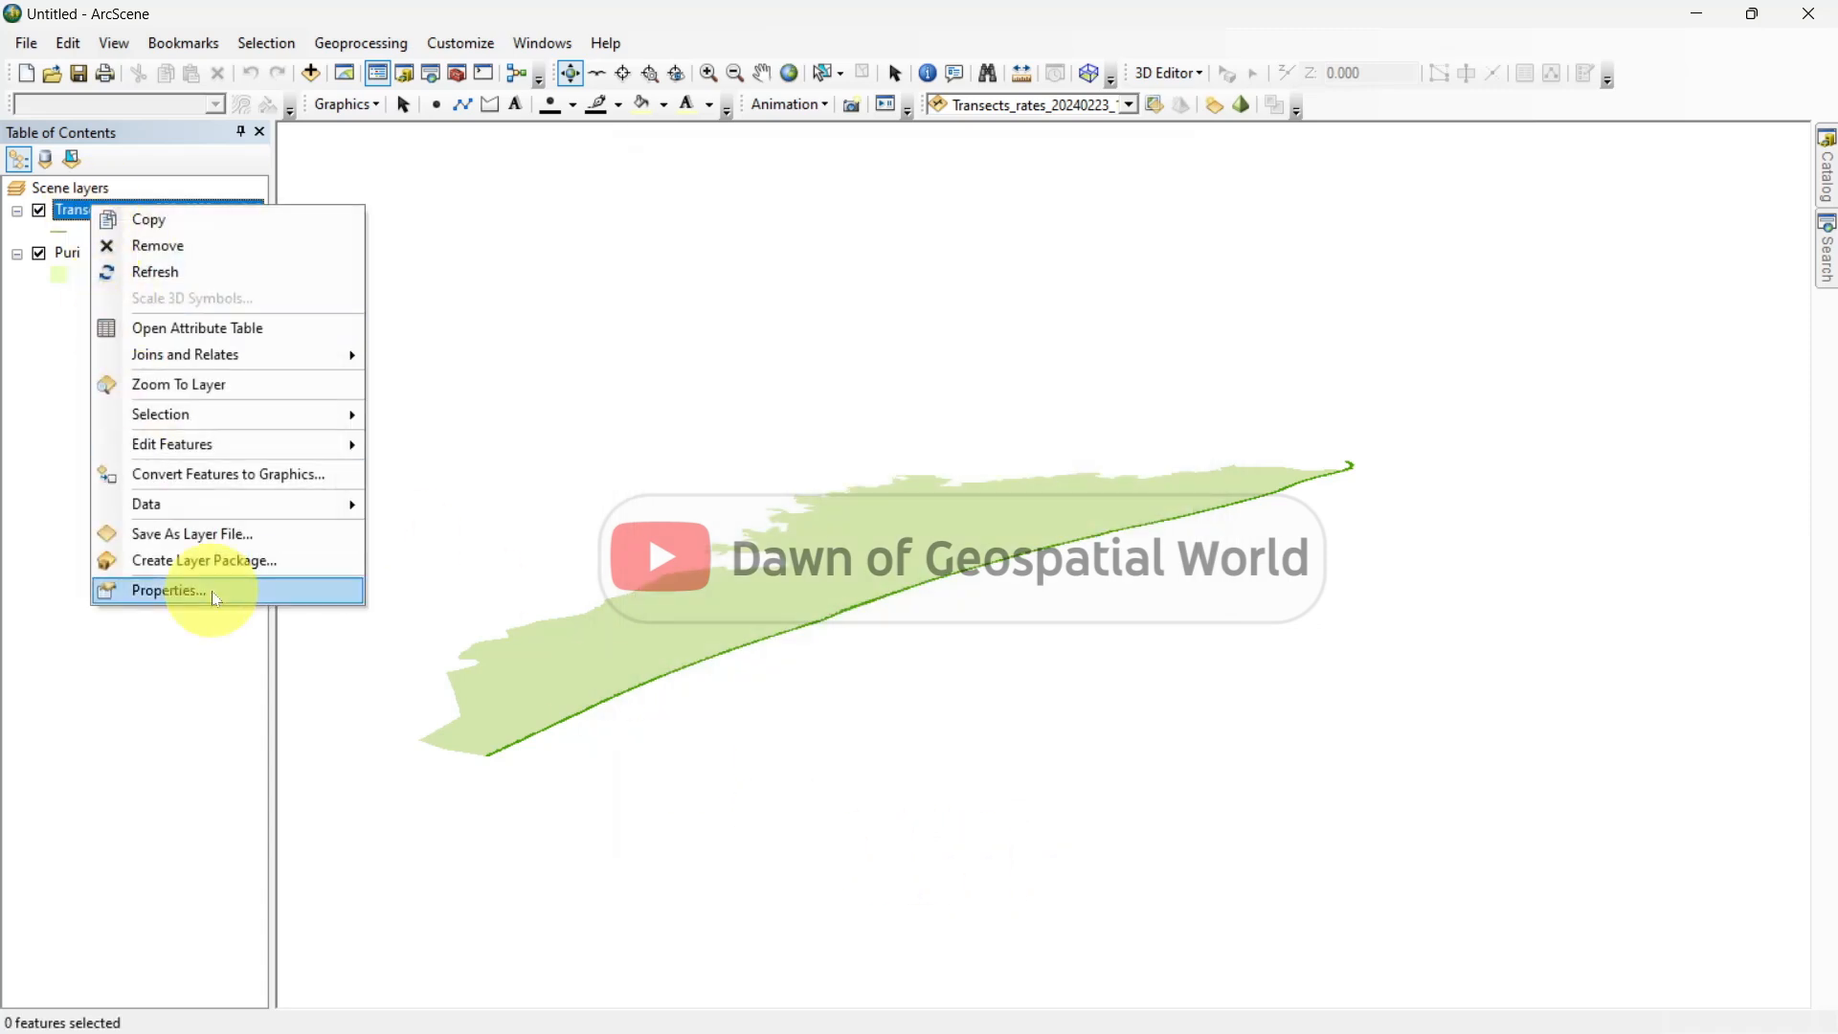
click(168, 590)
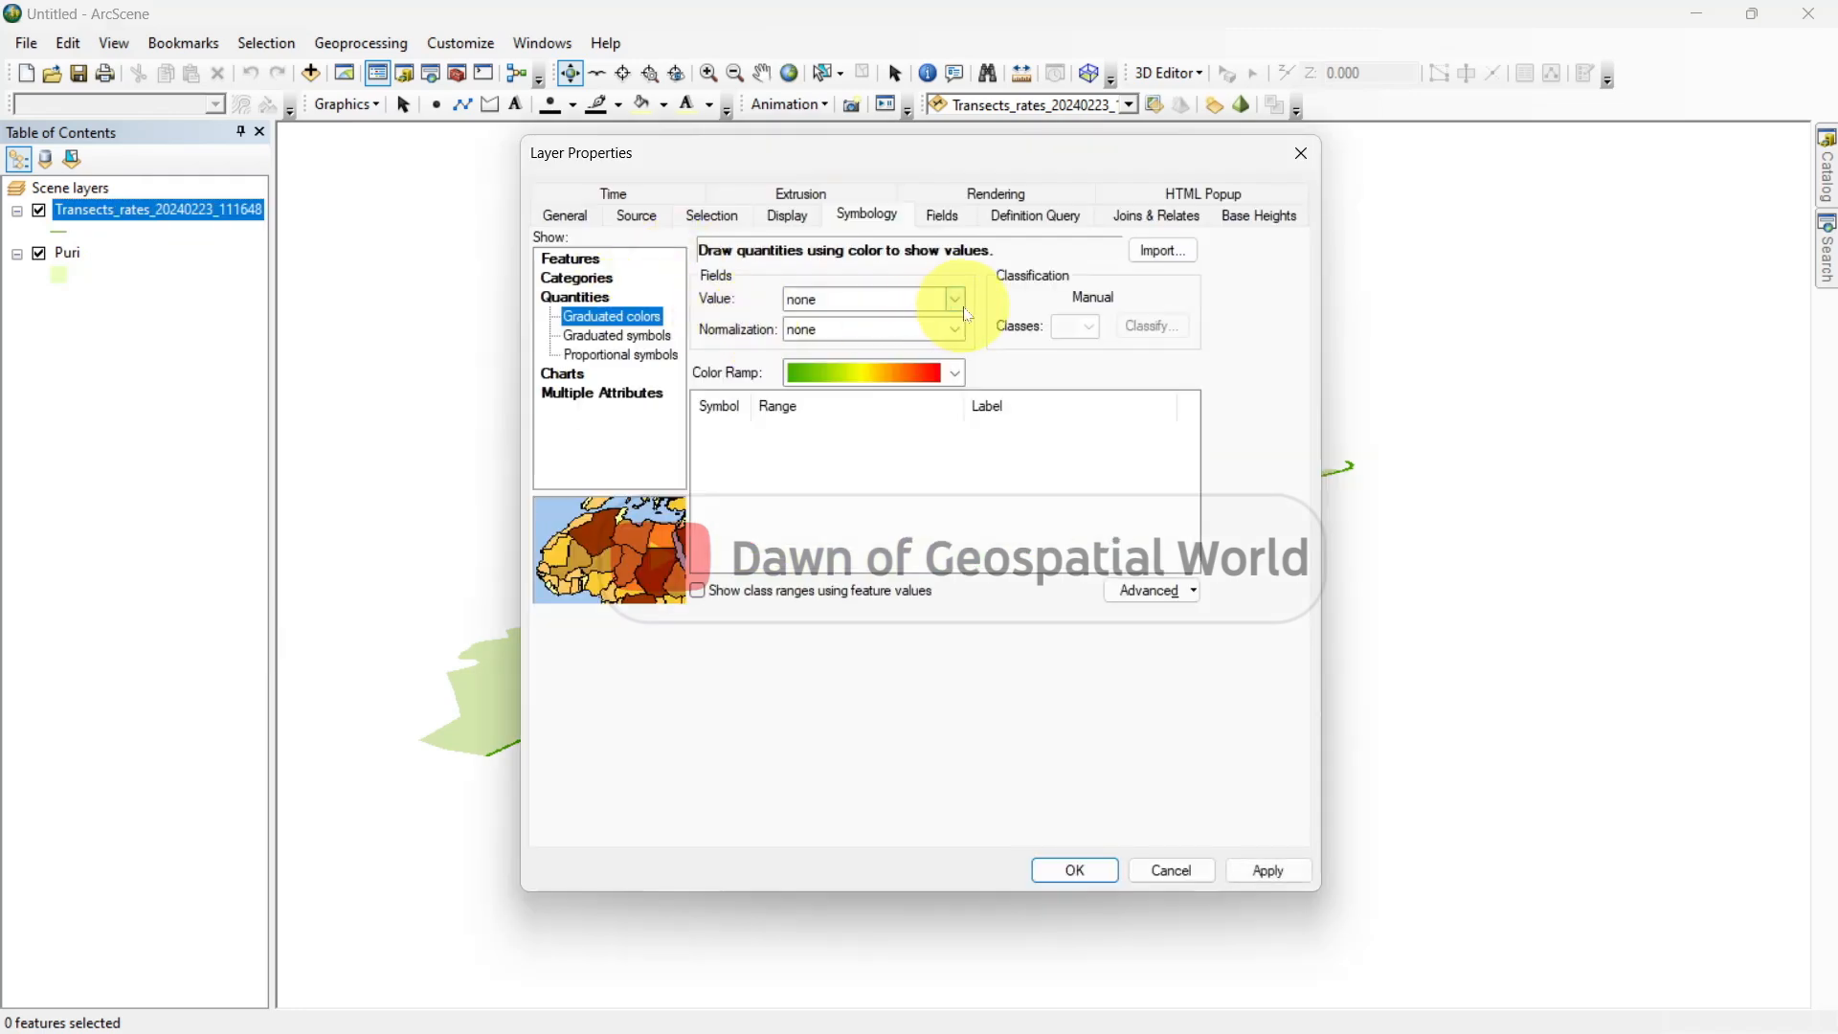
click(1151, 325)
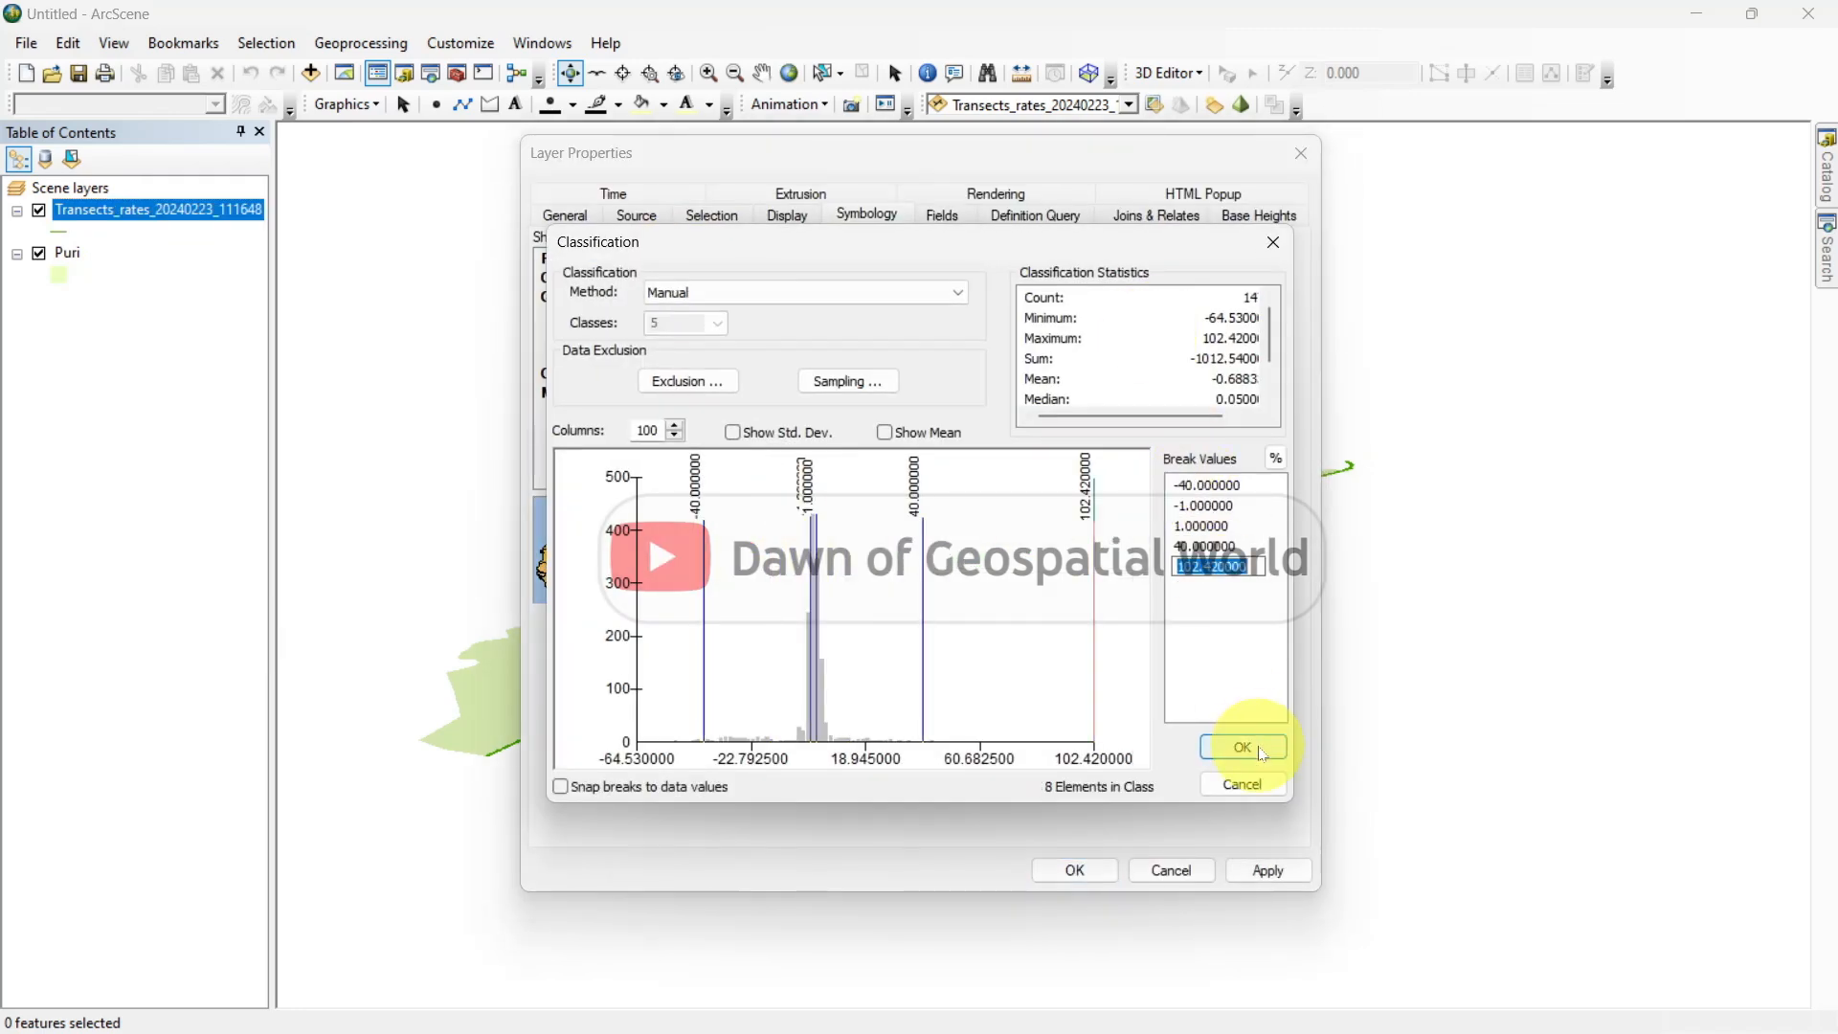
click(1242, 748)
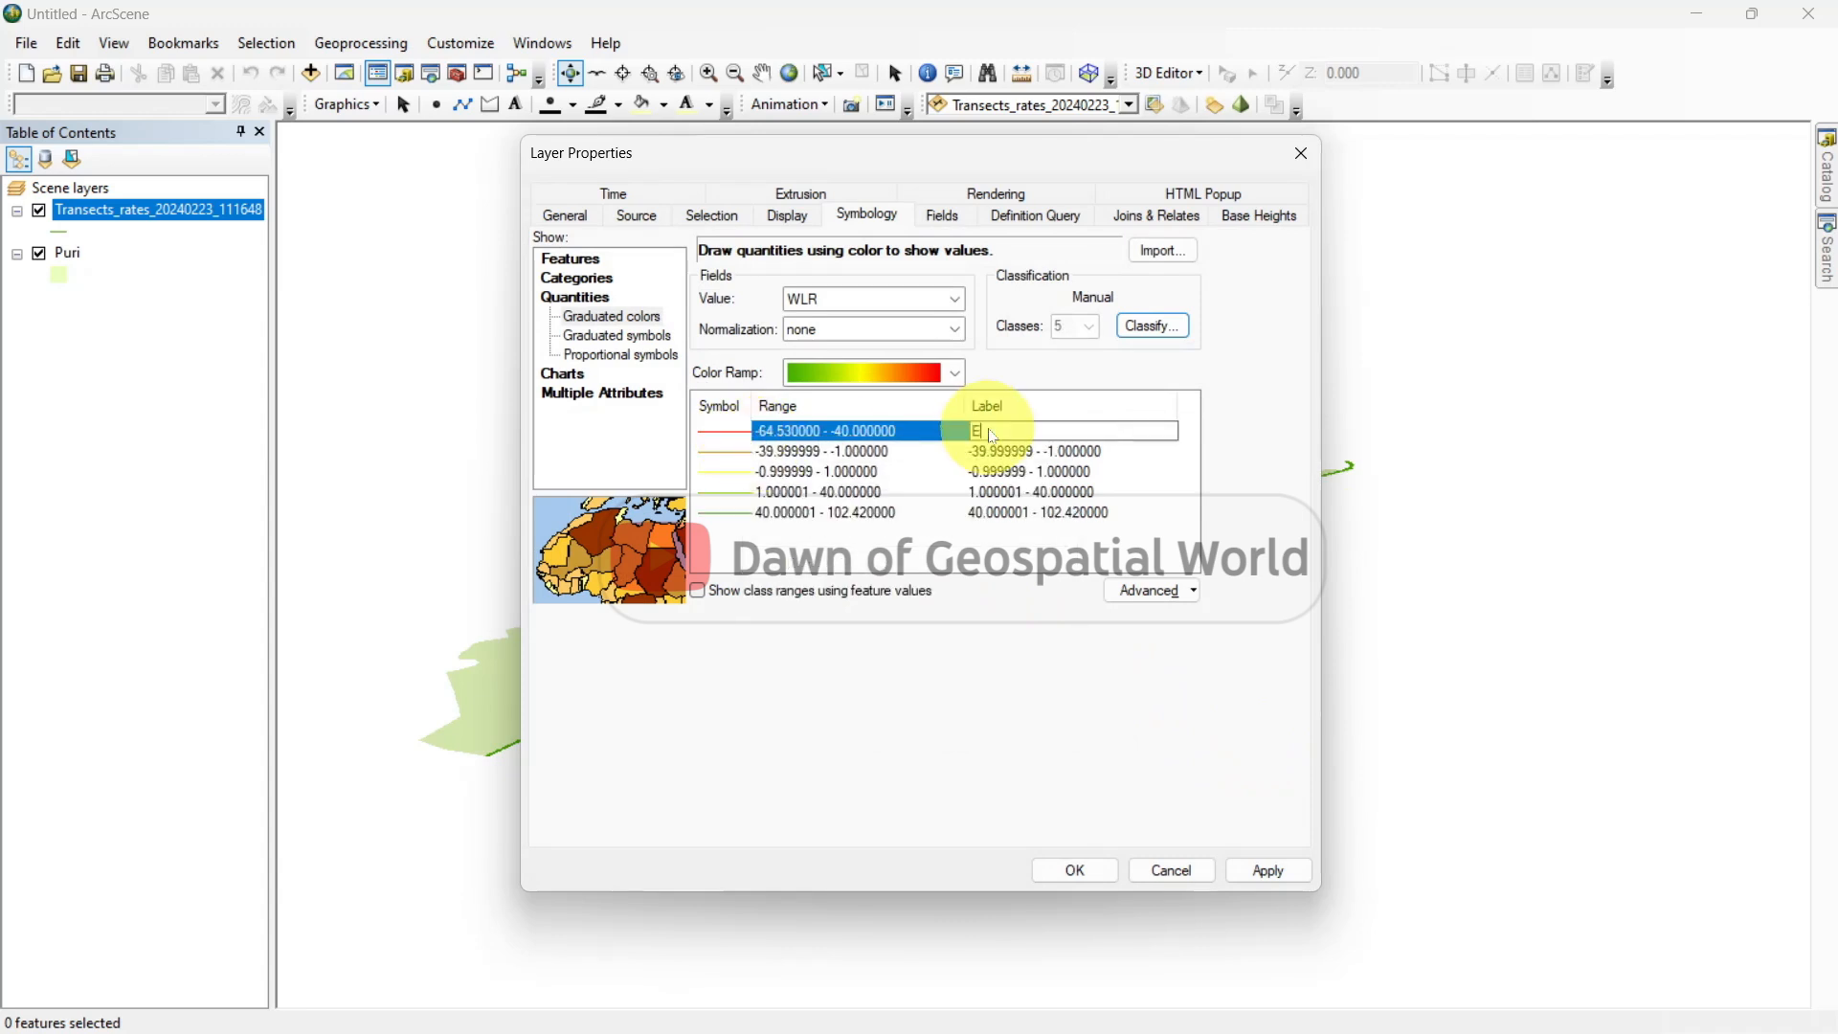
text(Extreme Erosional Coast)
click(1072, 512)
text(Extreme Depositional Coast)
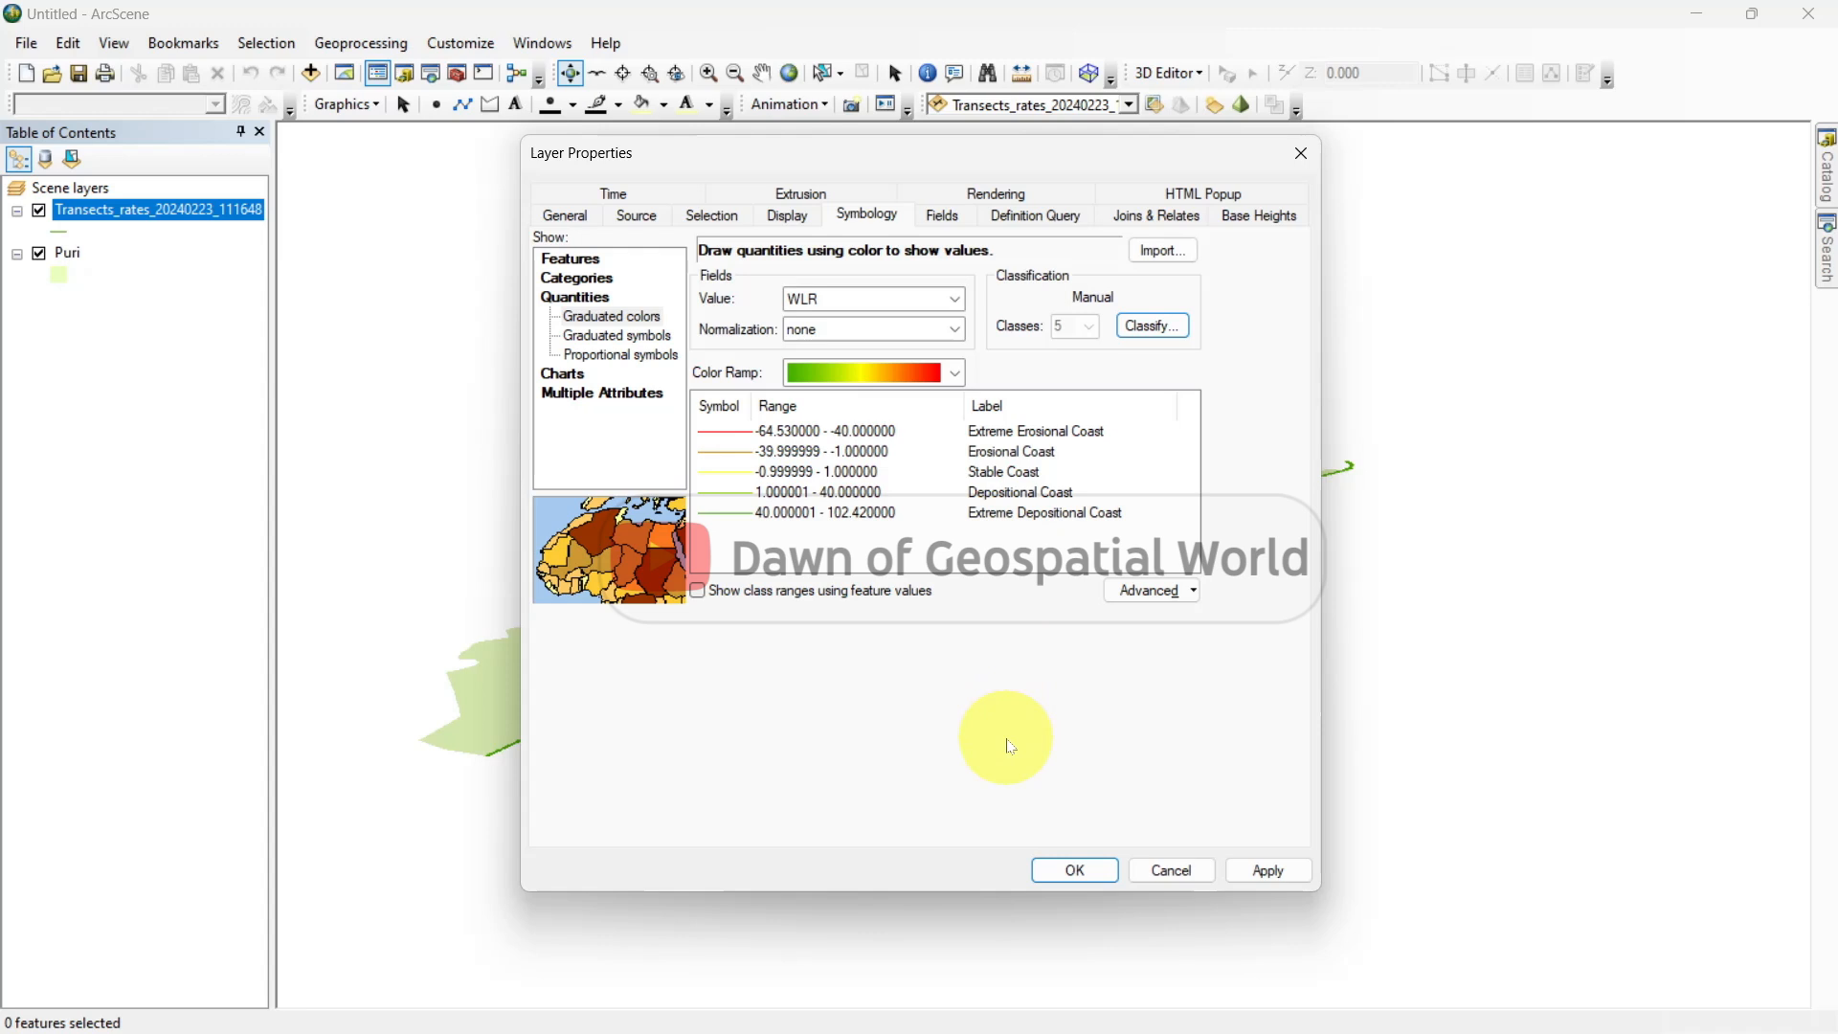
click(801, 193)
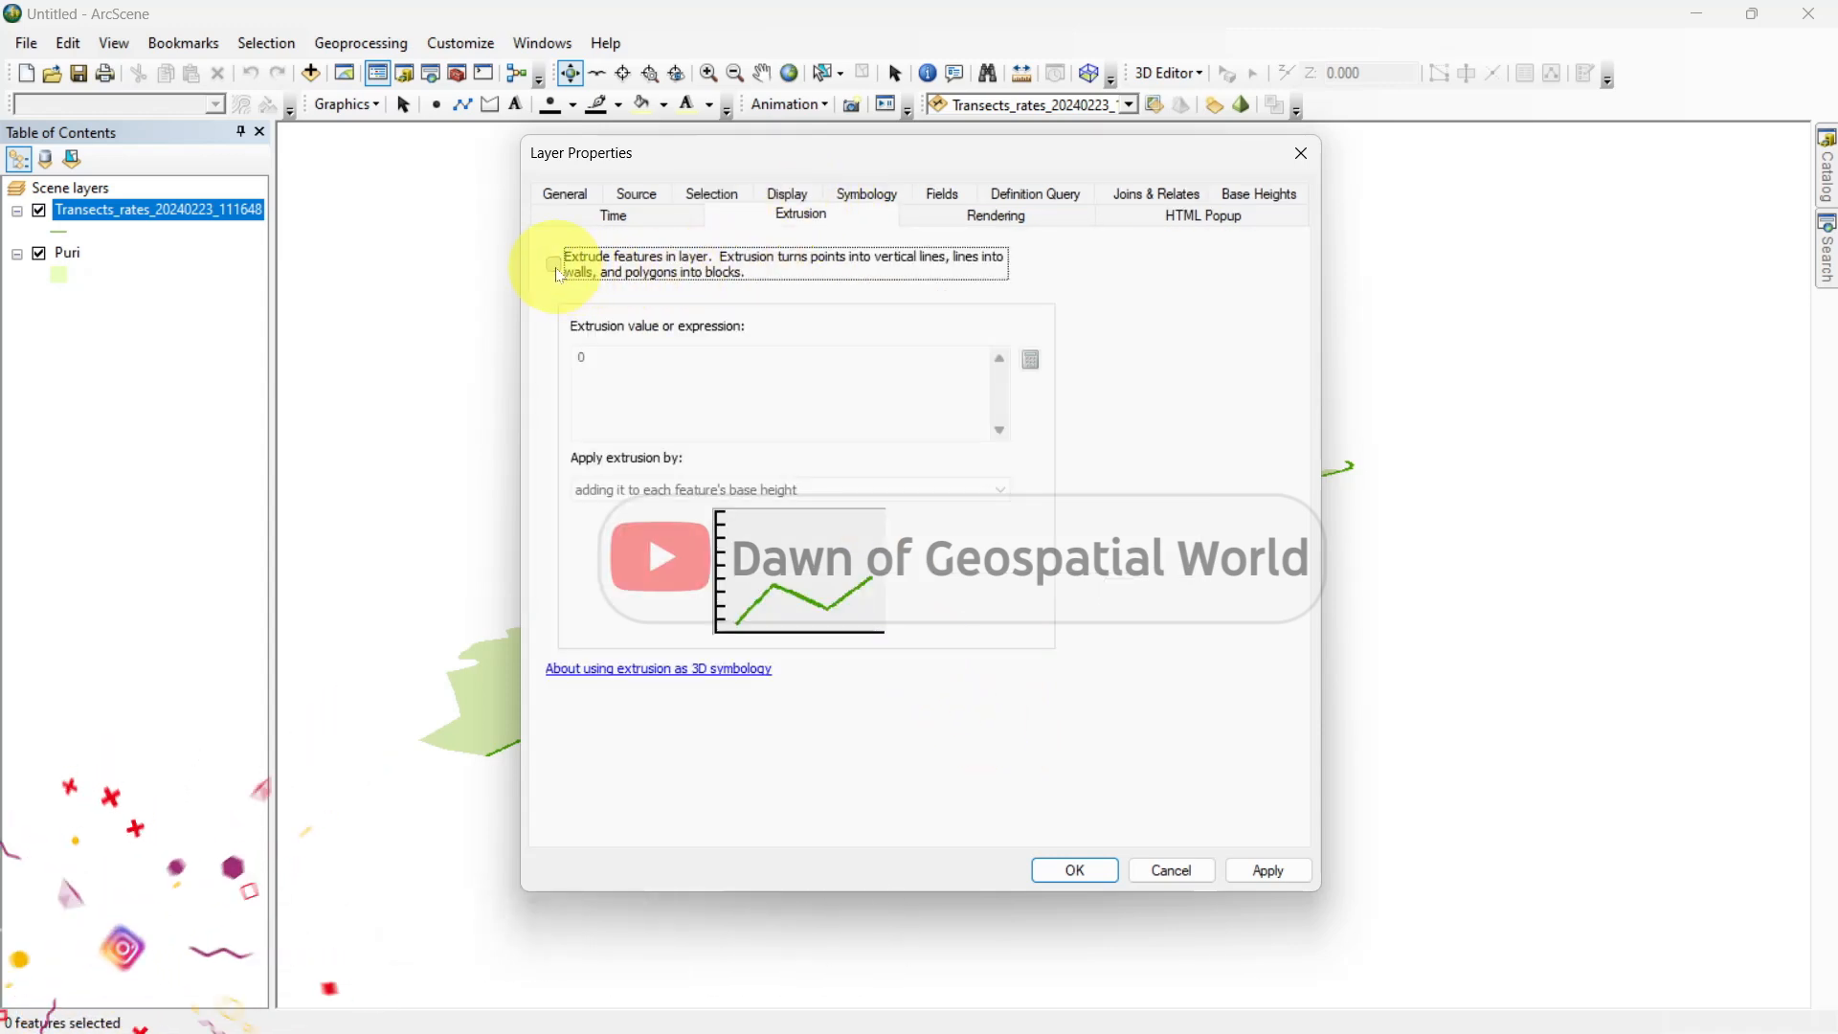
Enable transect extrusion with expression [WLR]*0.001, apply, then raise the factor to 0.02.
click(553, 265)
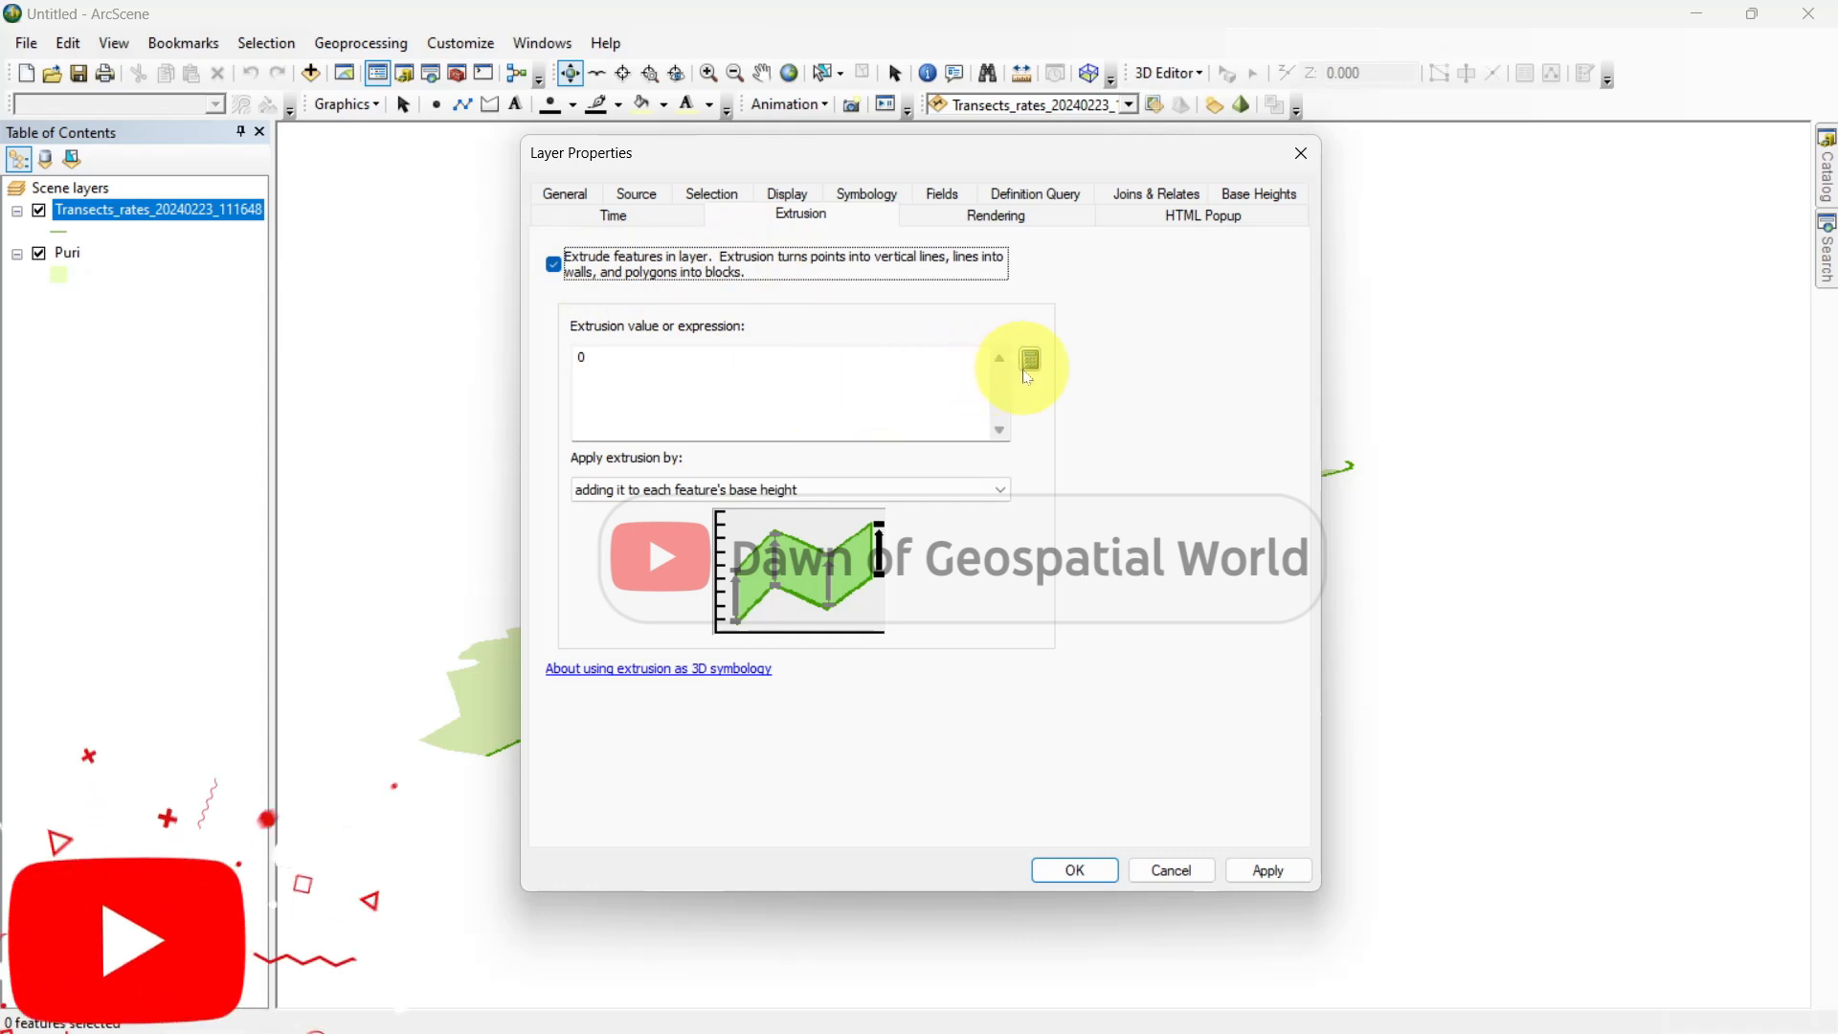
click(1028, 357)
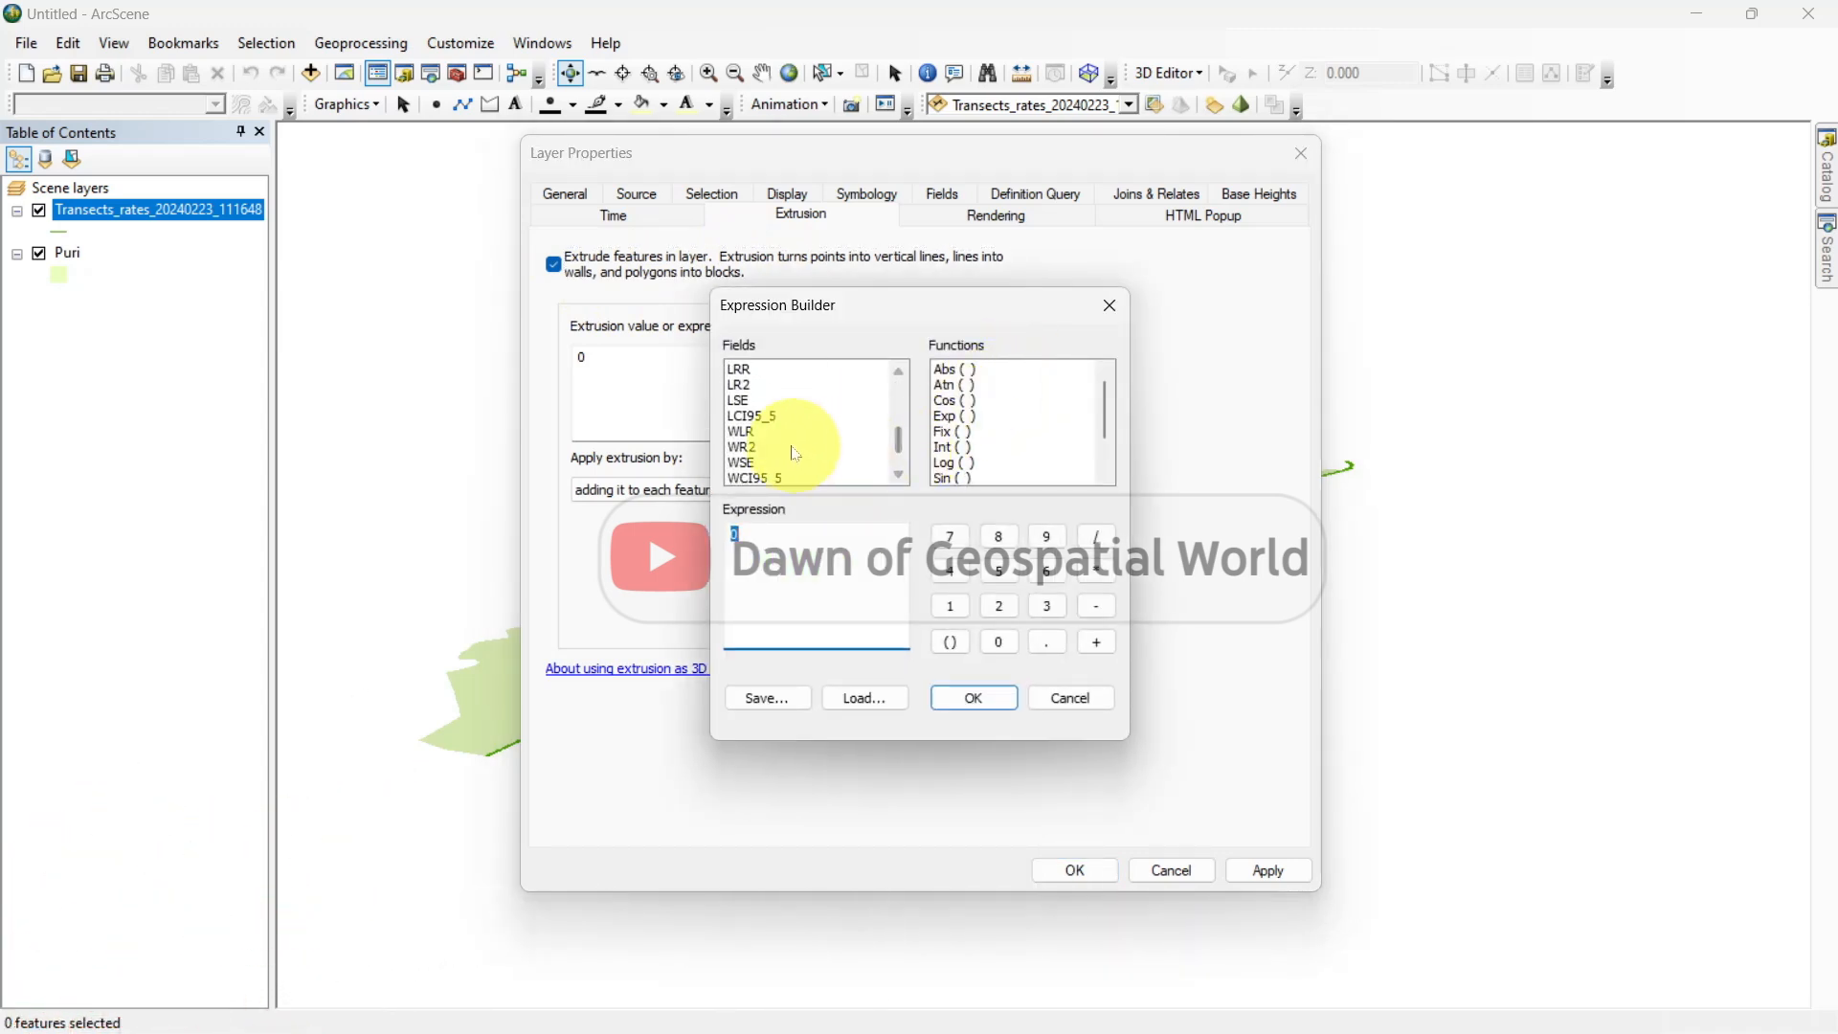
double_click(740, 432)
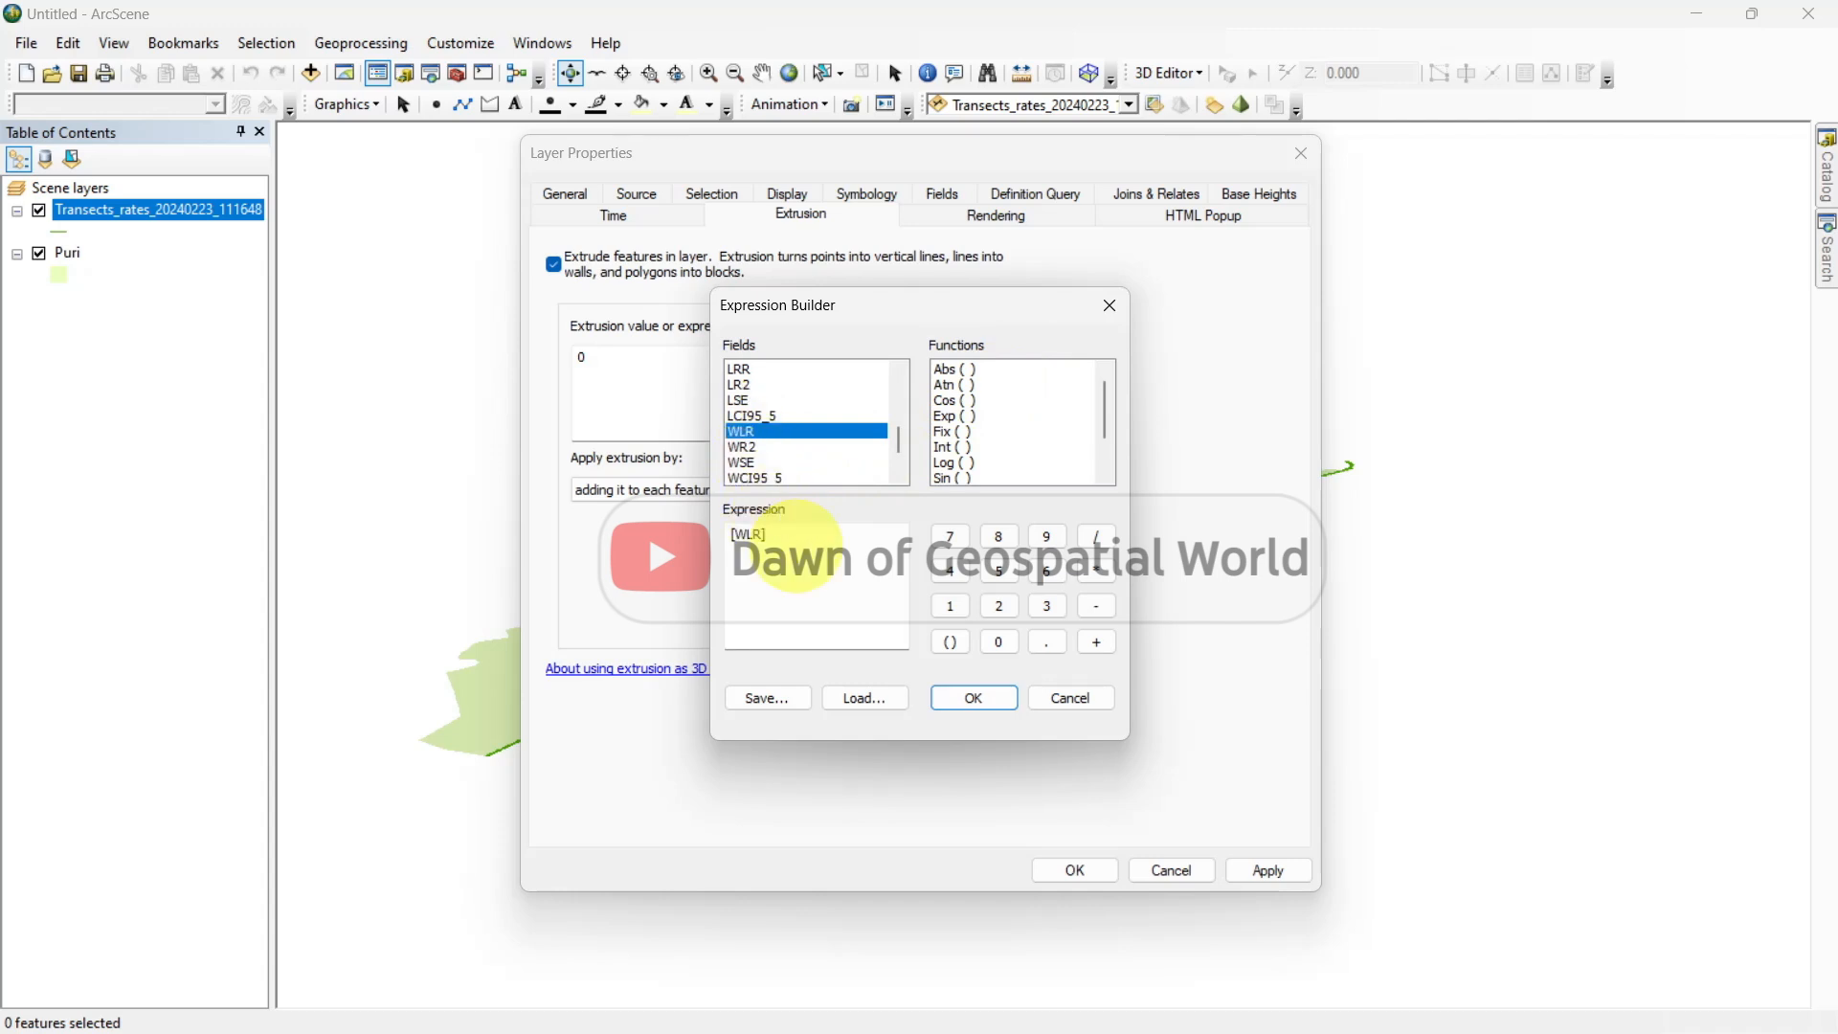
click(1093, 571)
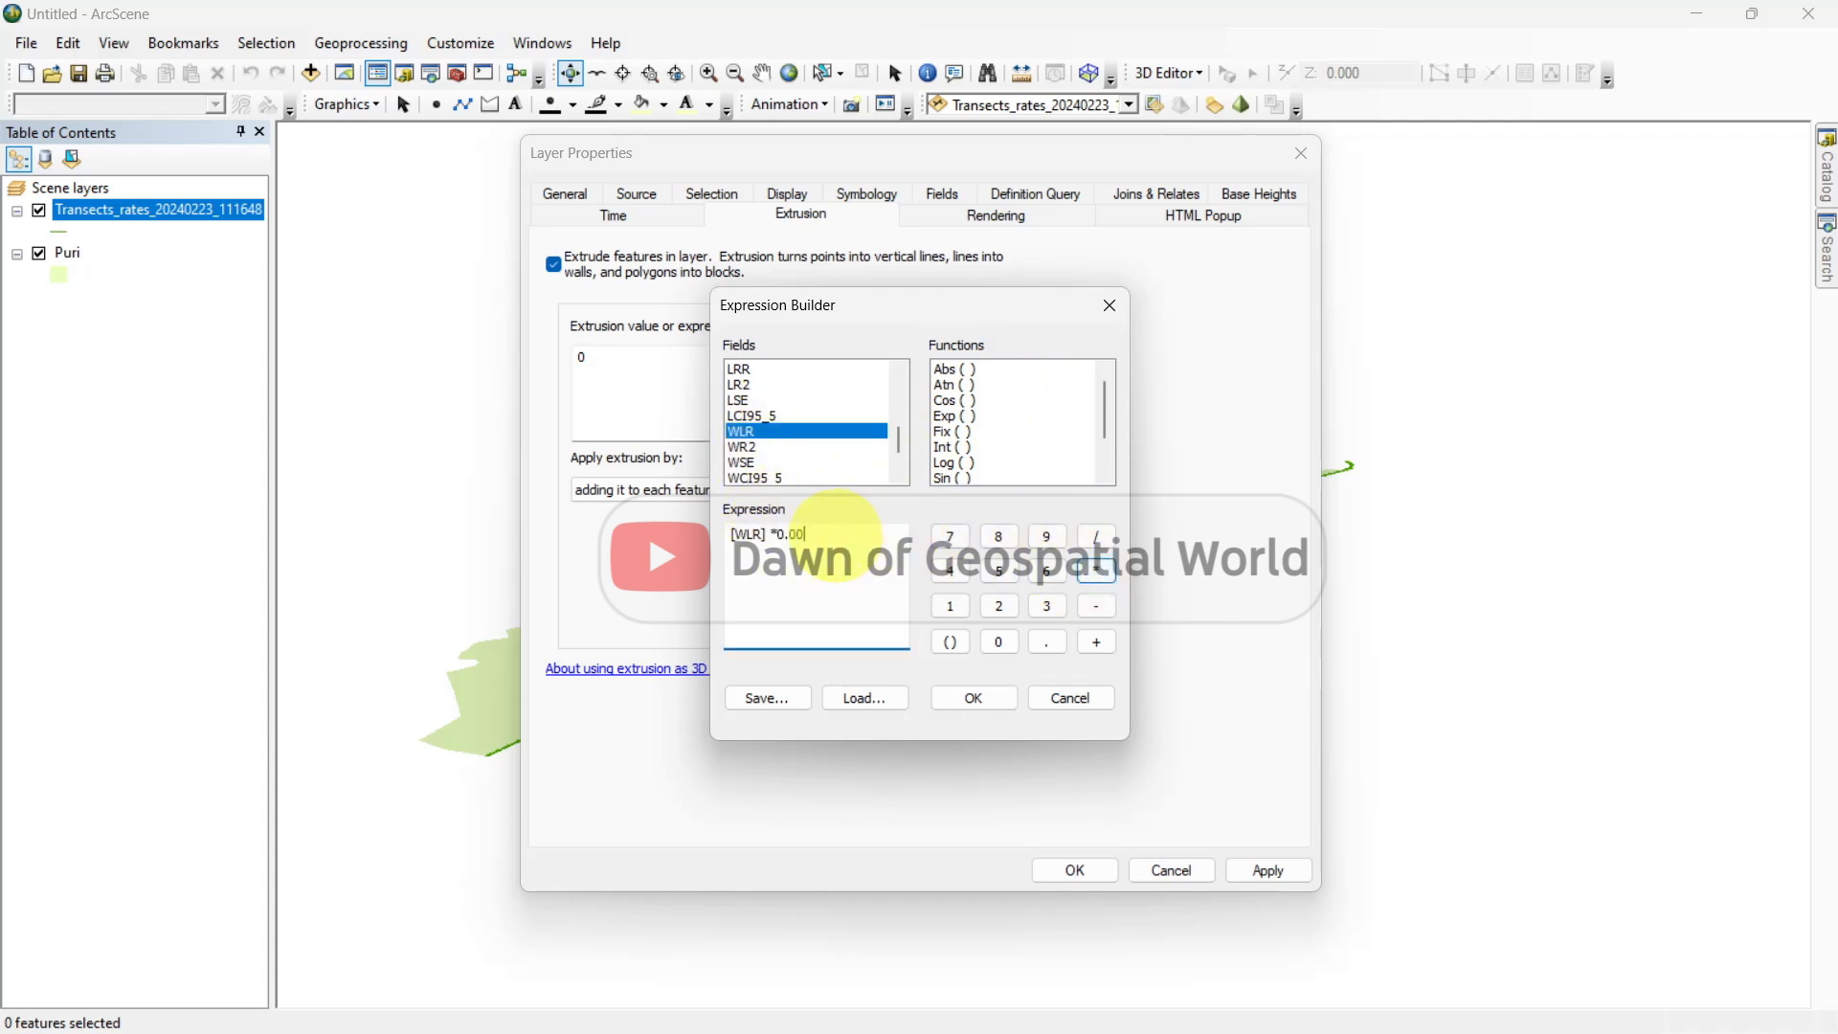
text(1)
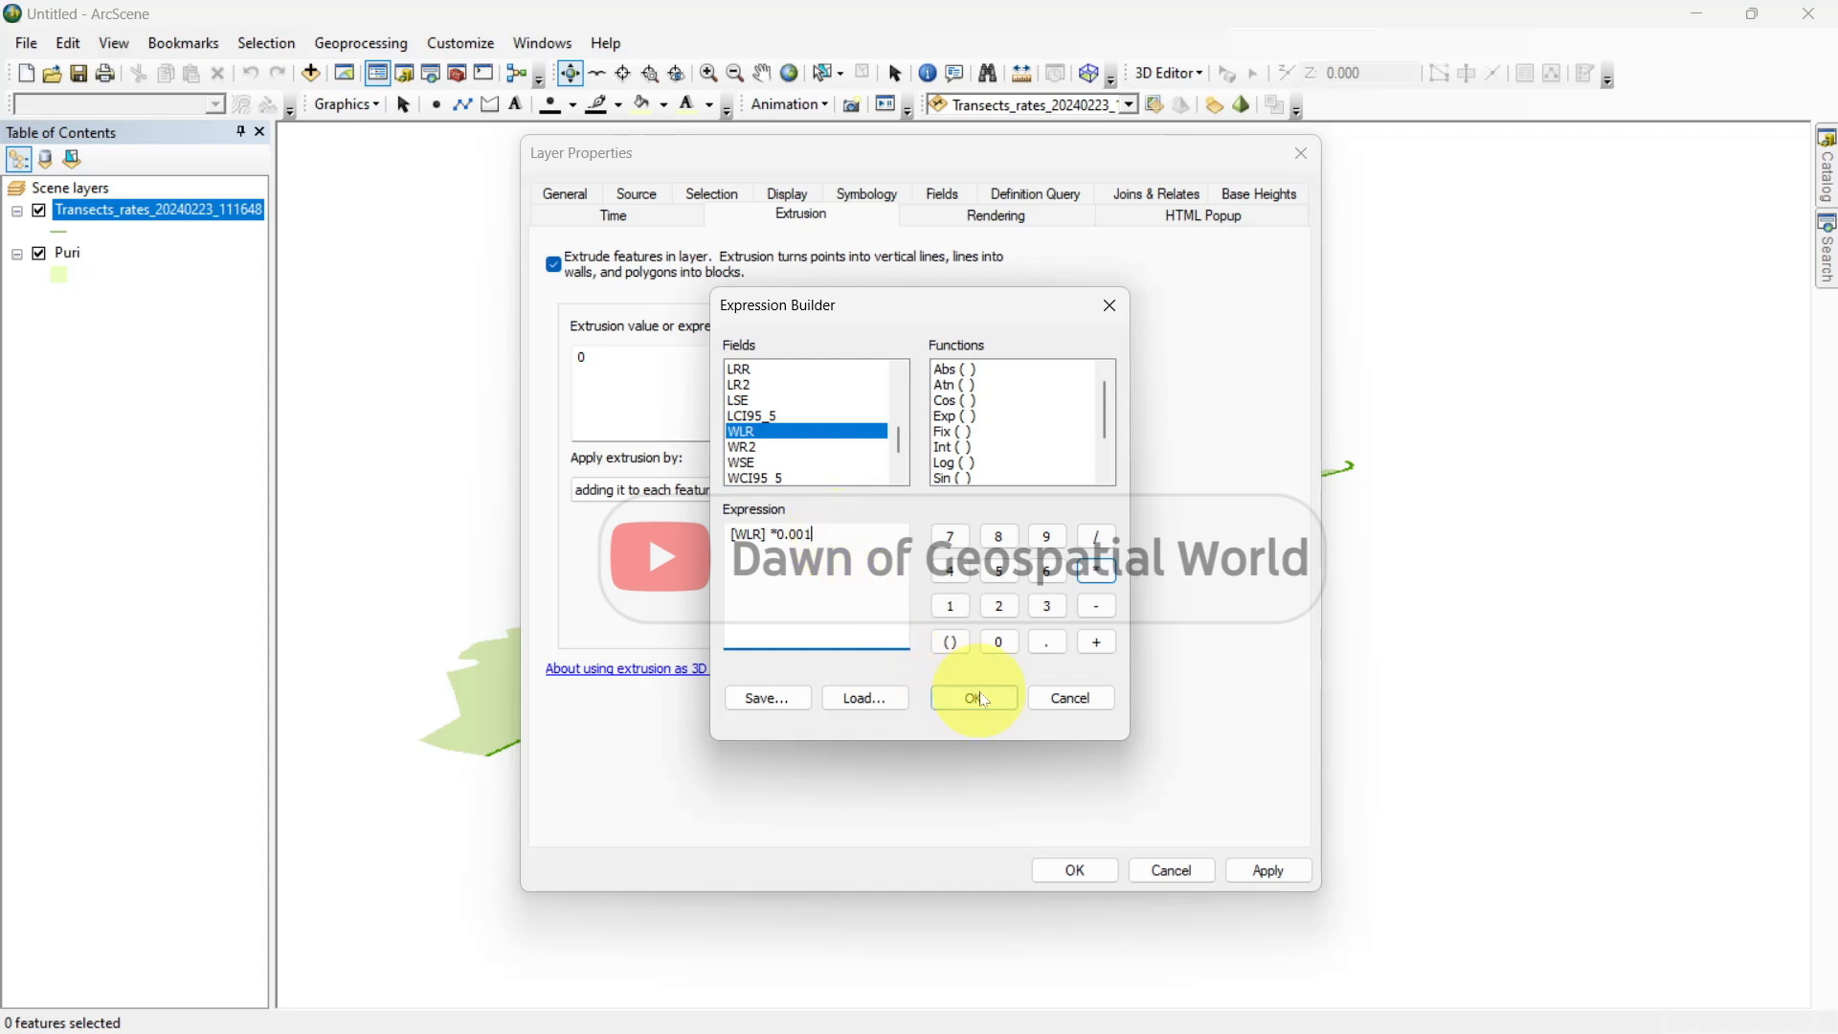
click(973, 698)
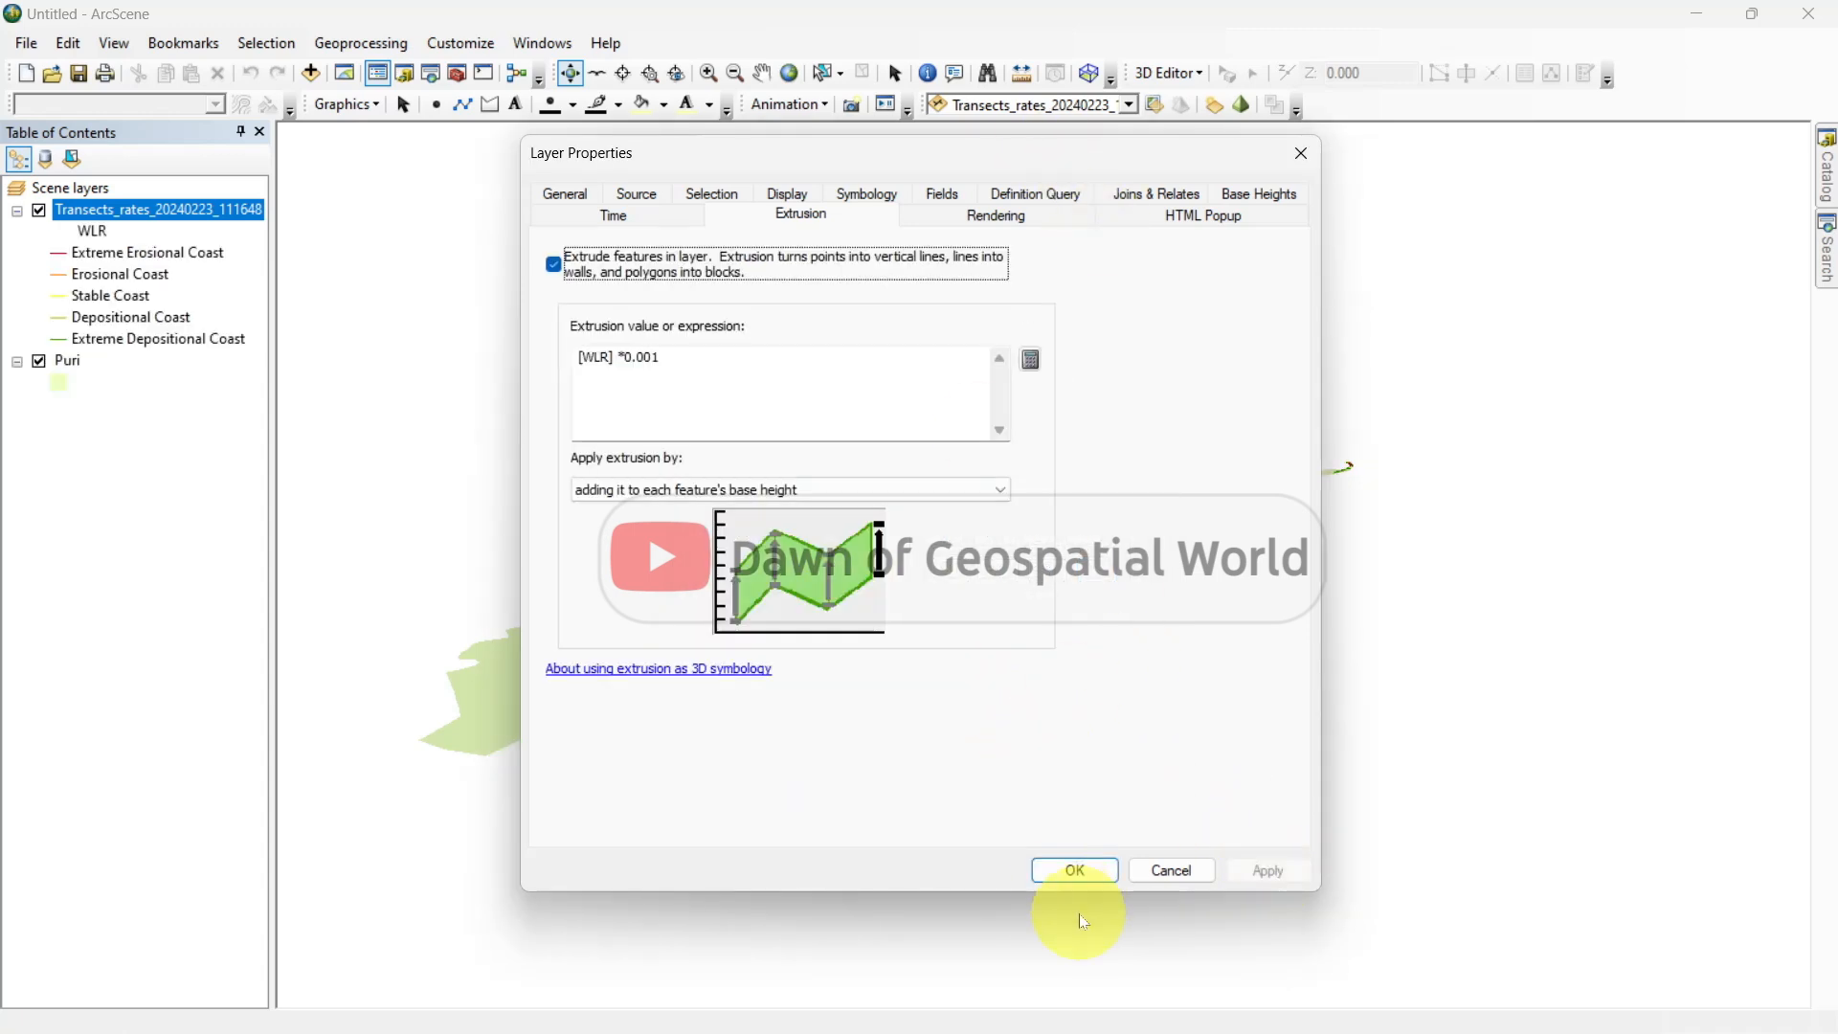
click(1073, 870)
text(2)
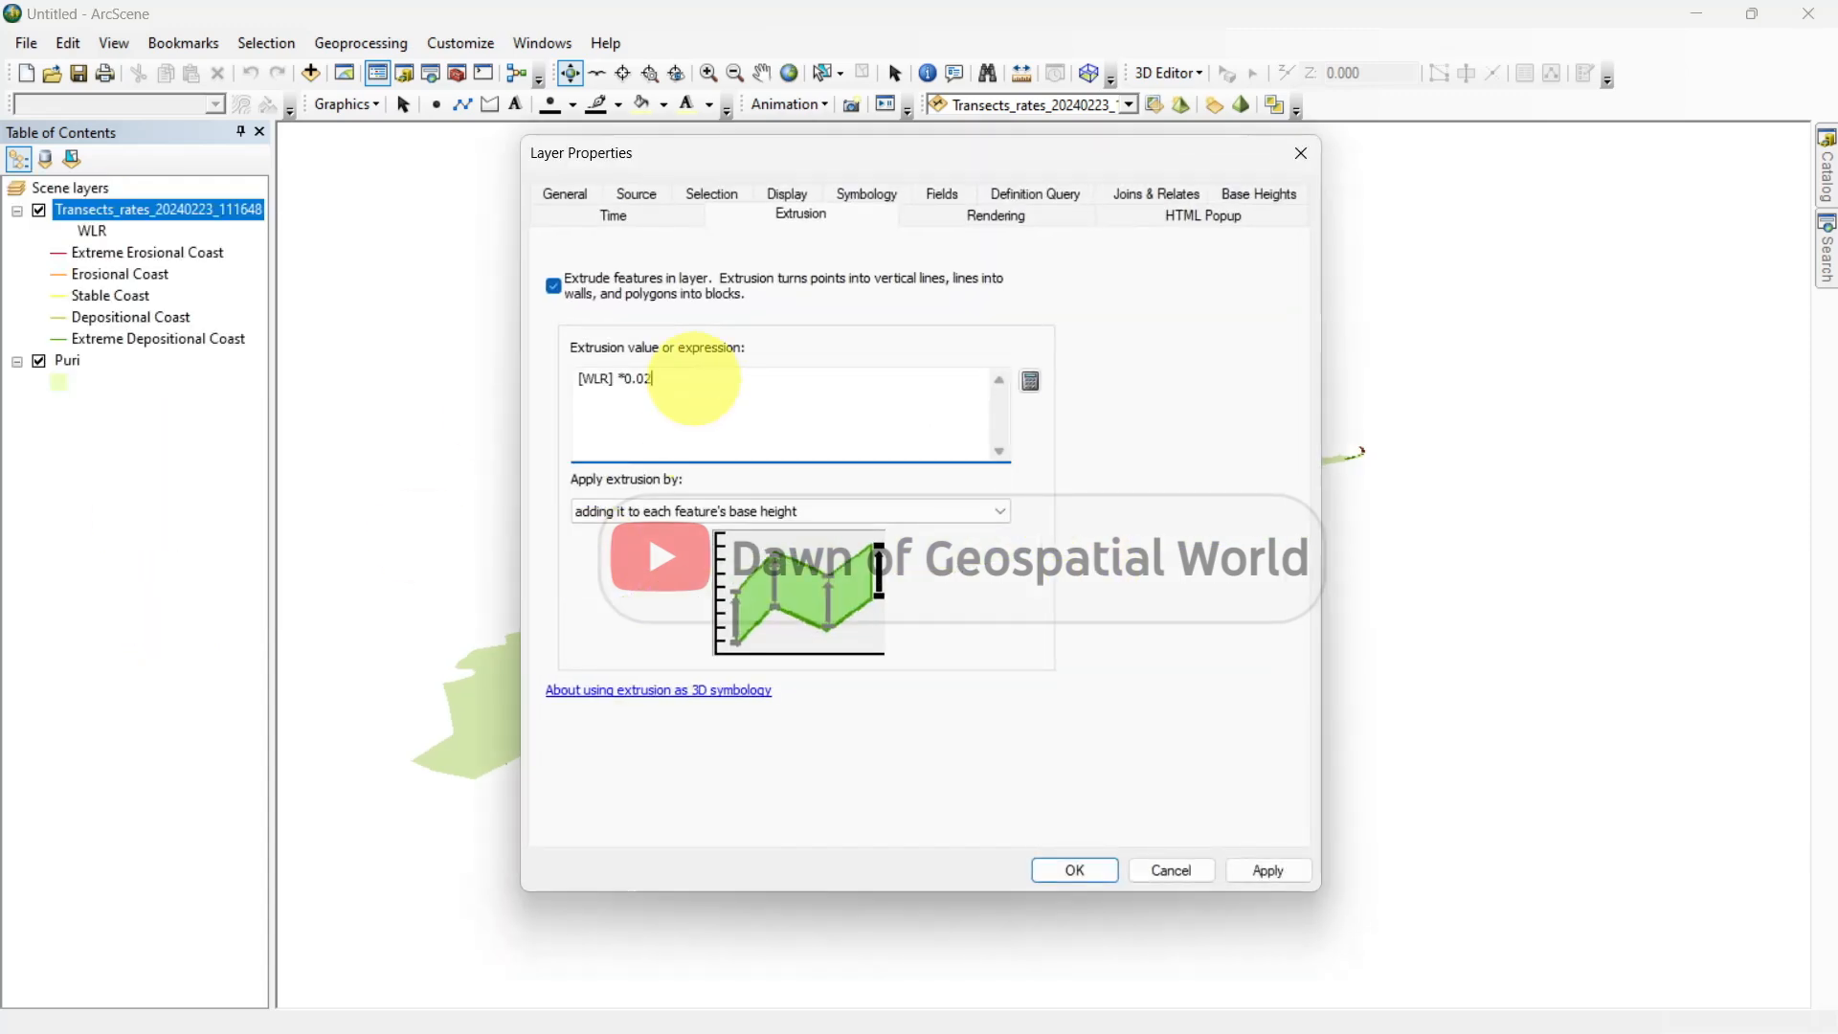
click(1072, 870)
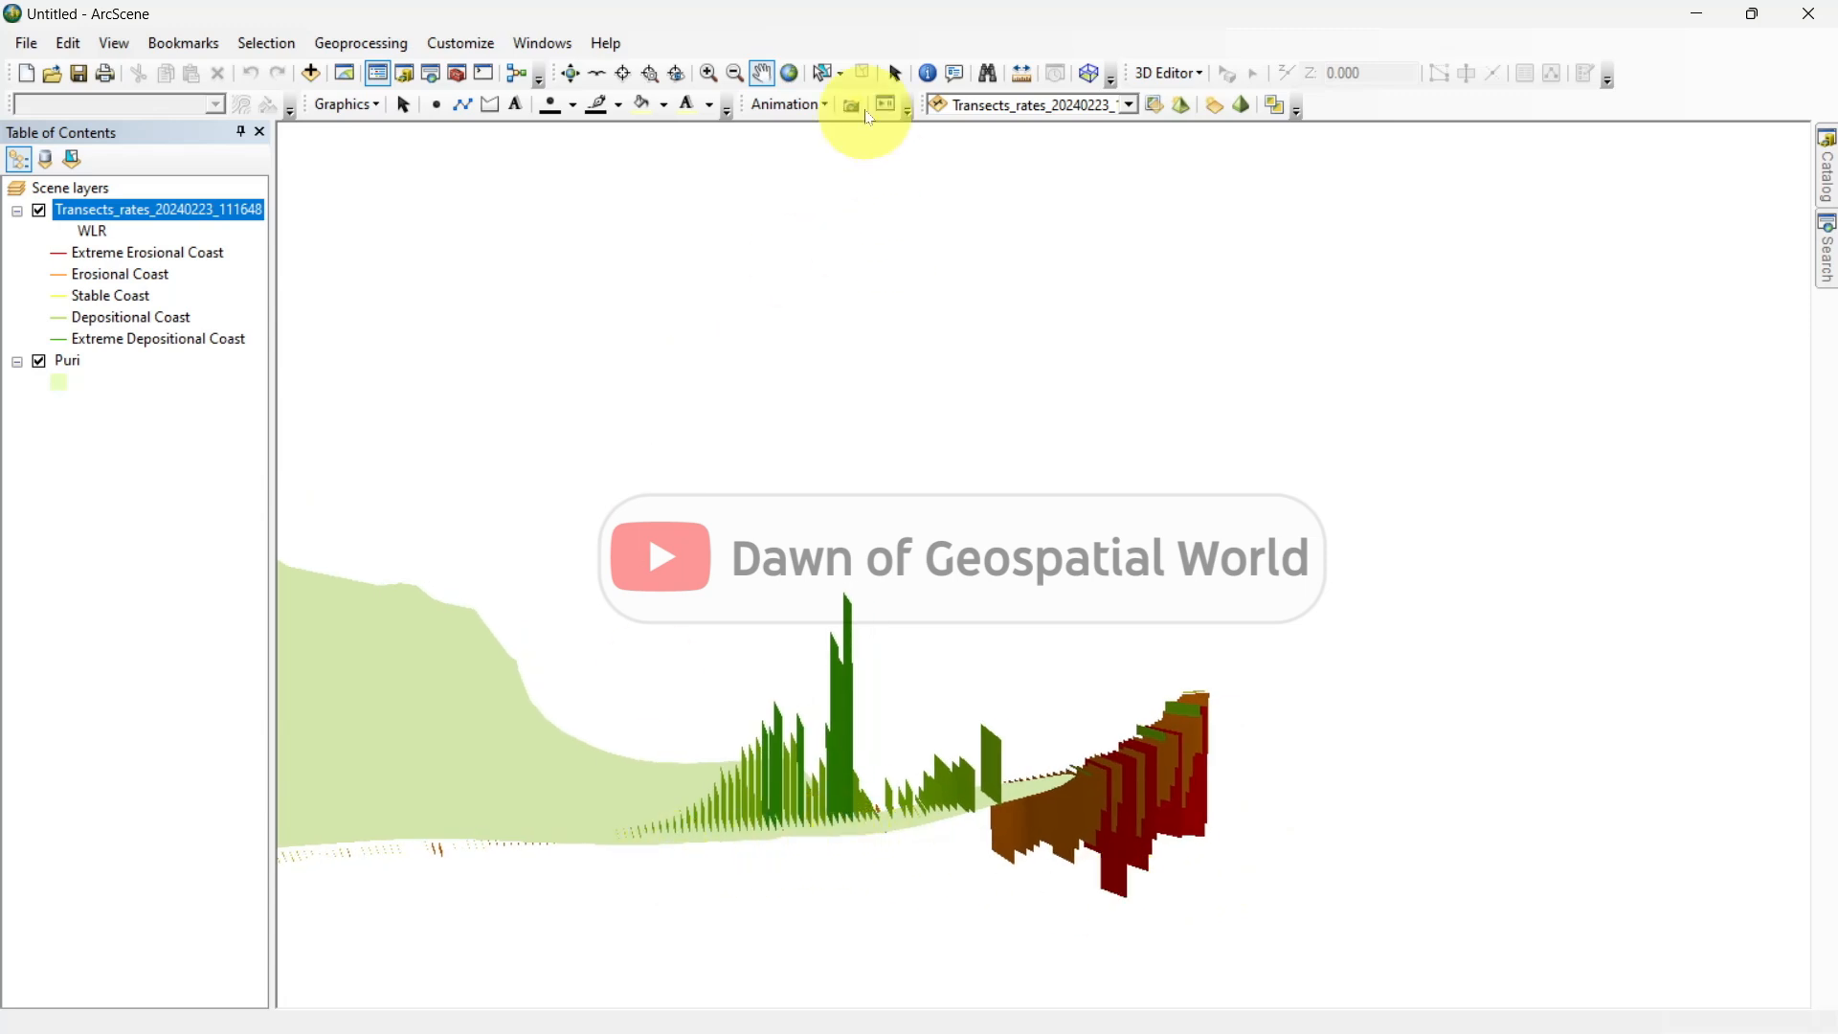
Extrude the Puri polygon by [OBJECTID_1]*0.0001, apply and close its properties.
right_click(67, 360)
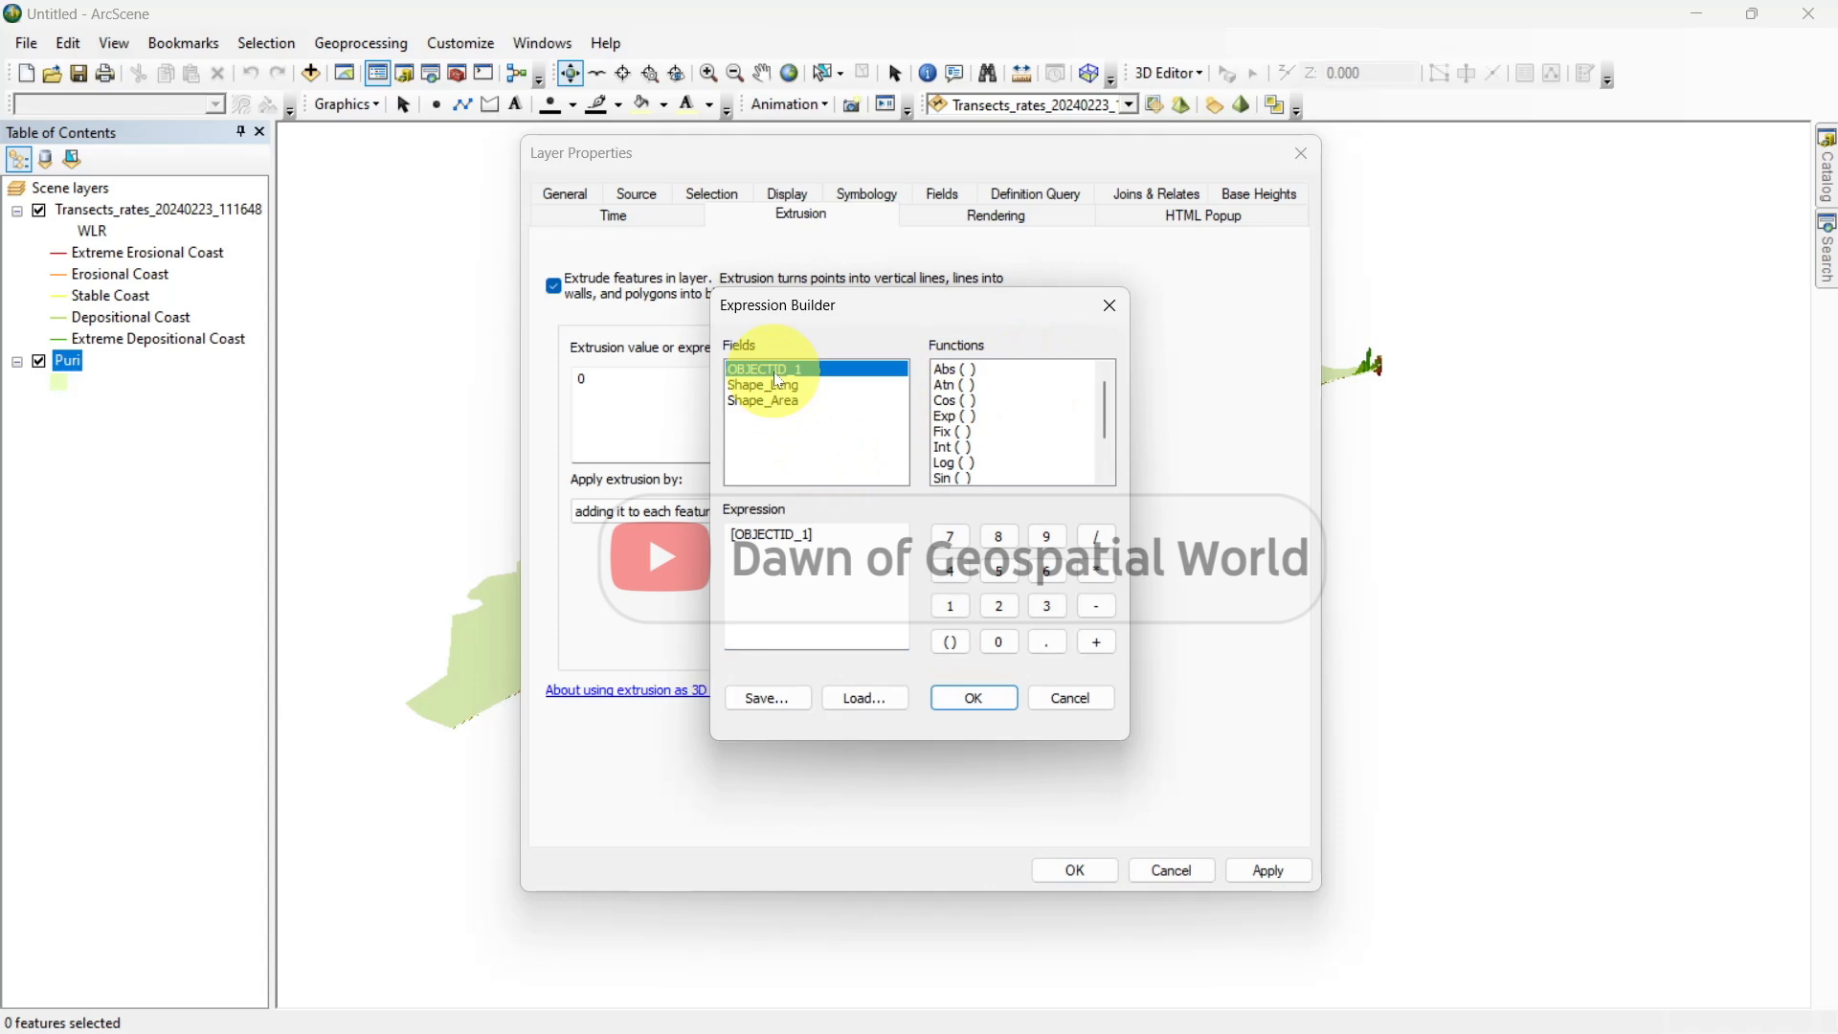
text(*0.0)
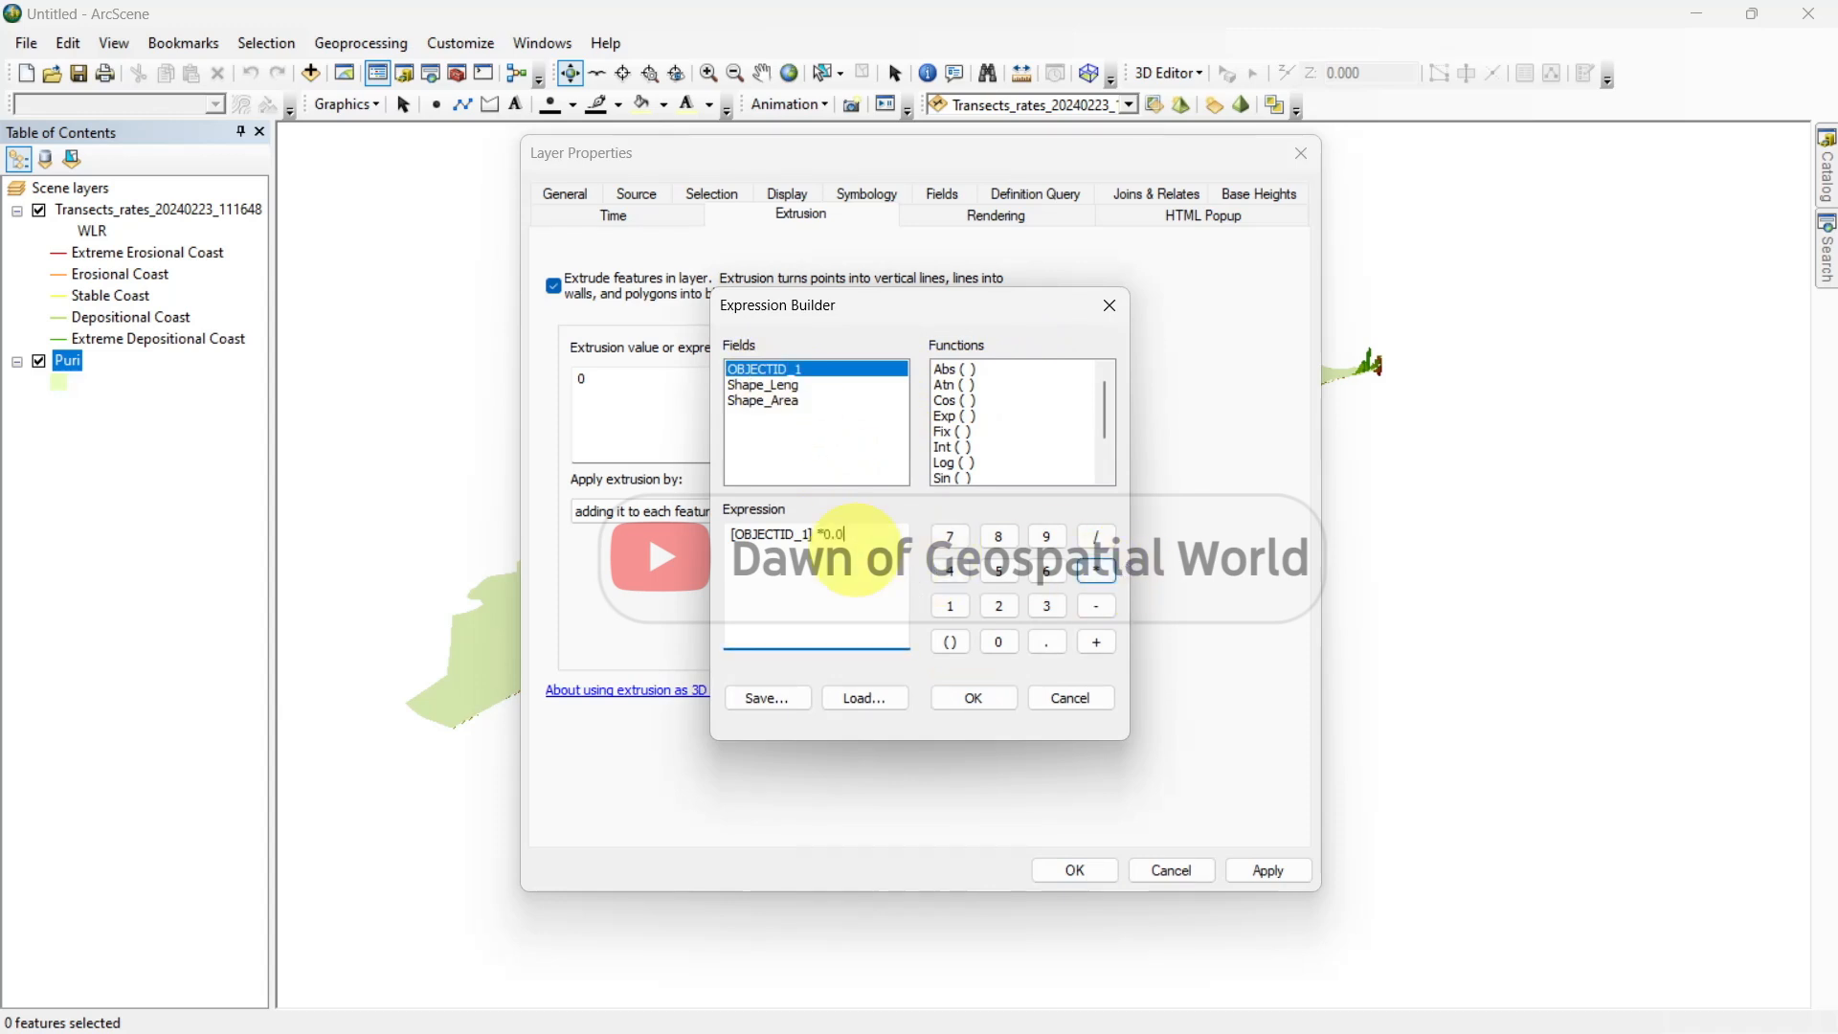
click(971, 698)
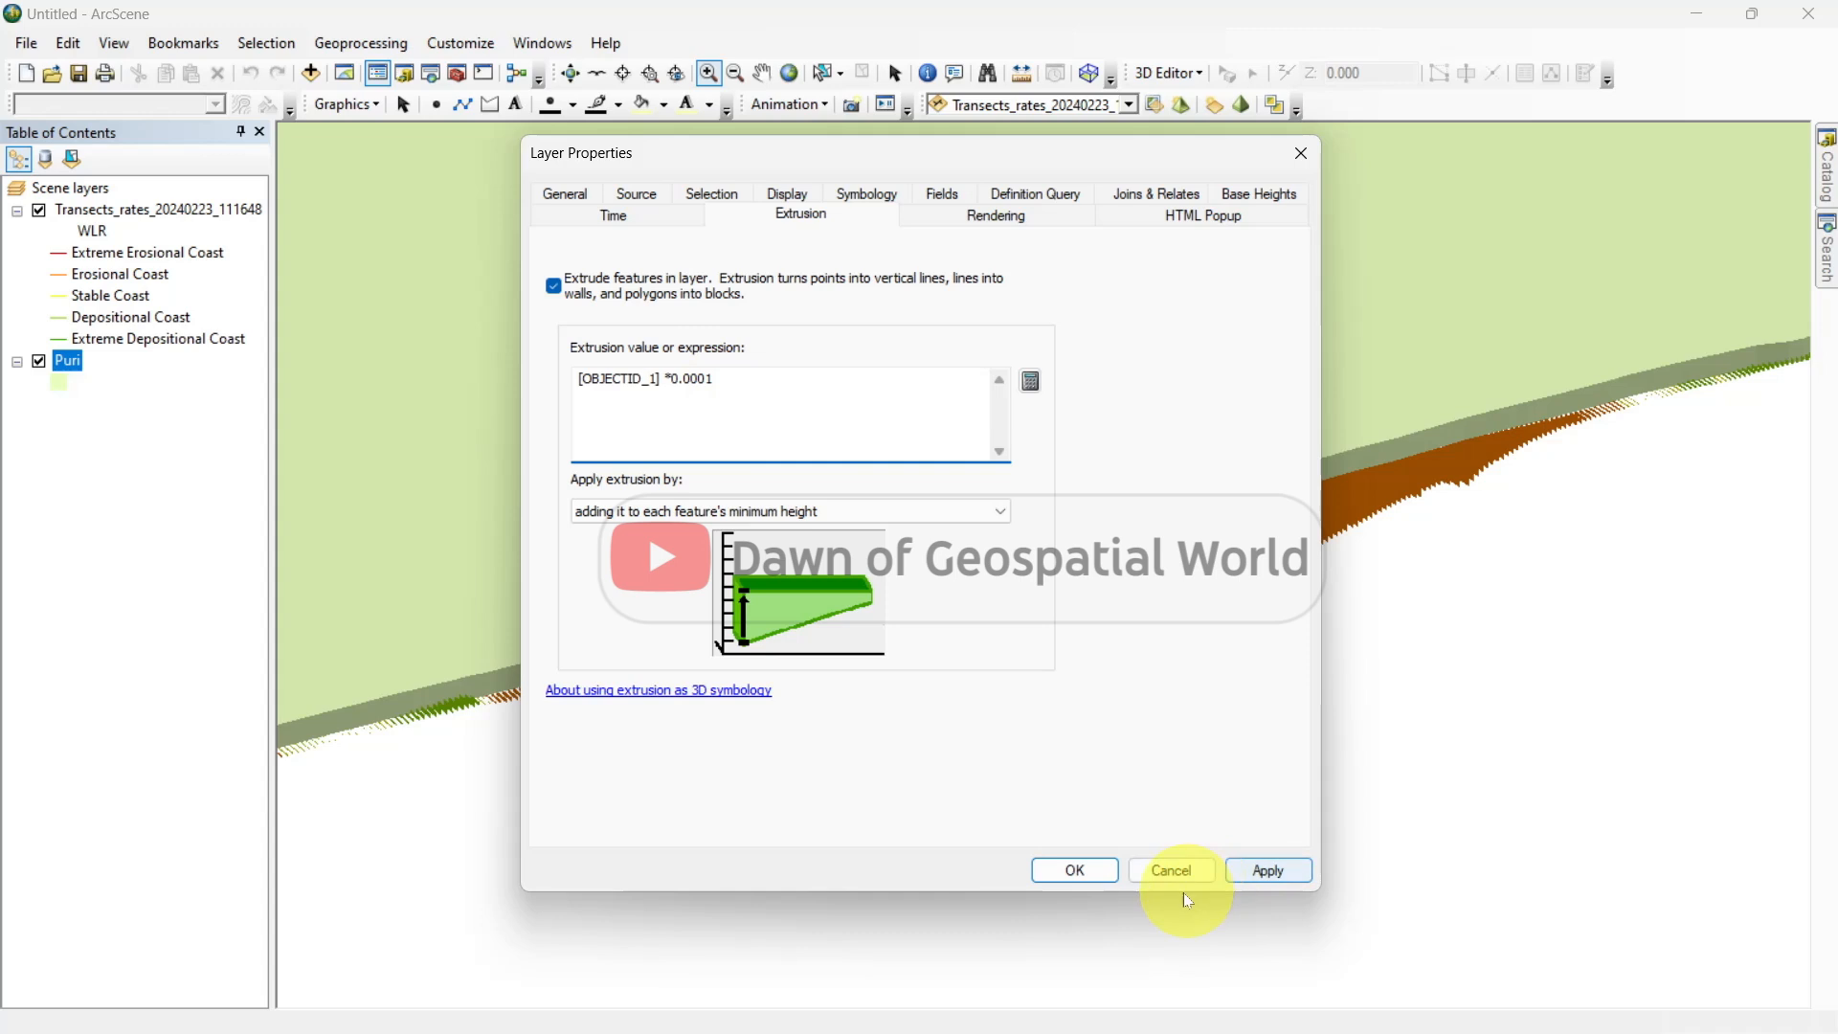
click(1171, 871)
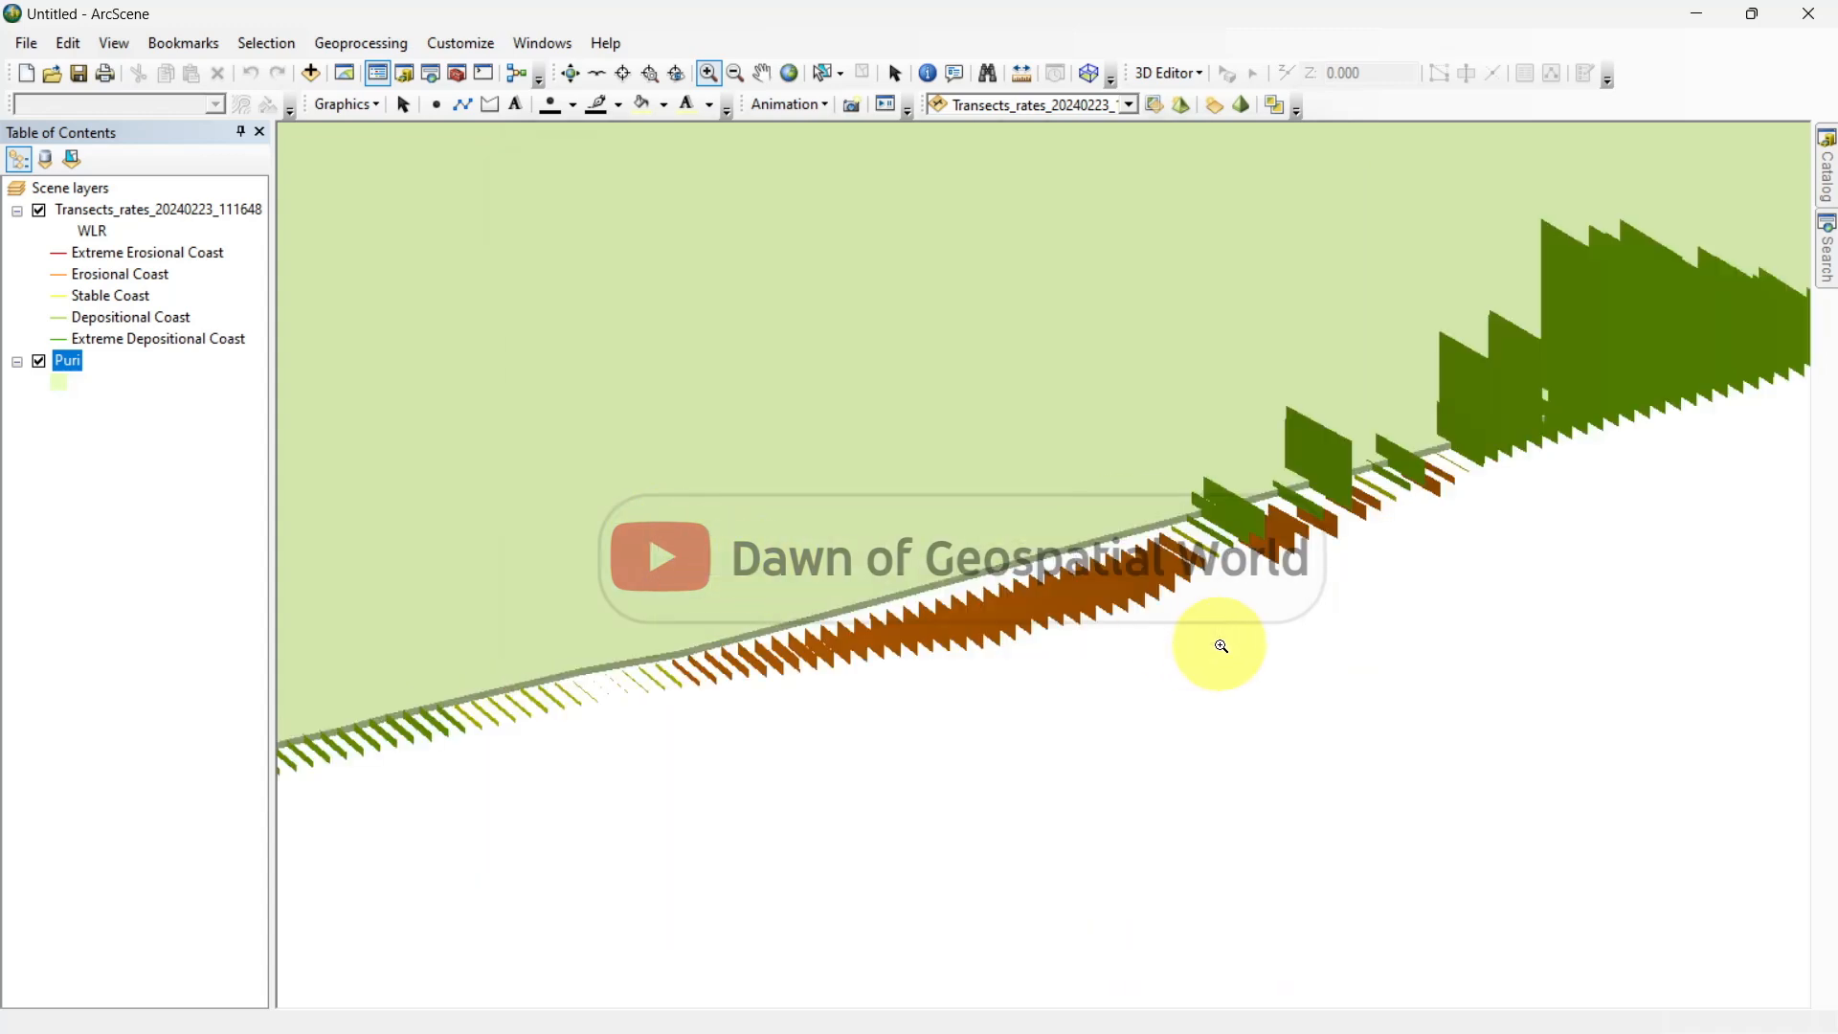